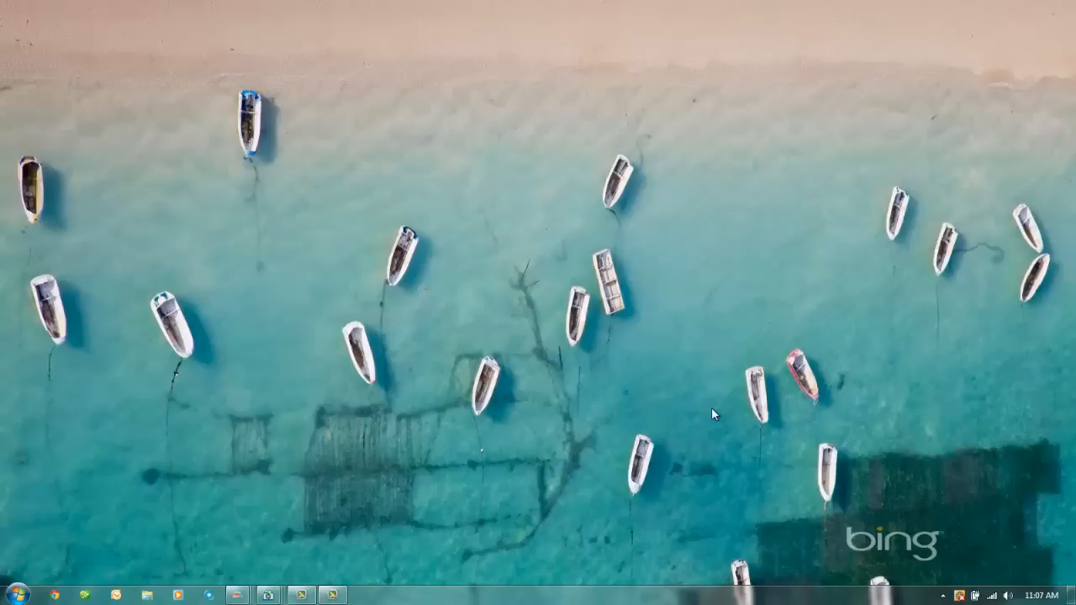
Bring up the desktop context menu on an empty area
right_click(713, 413)
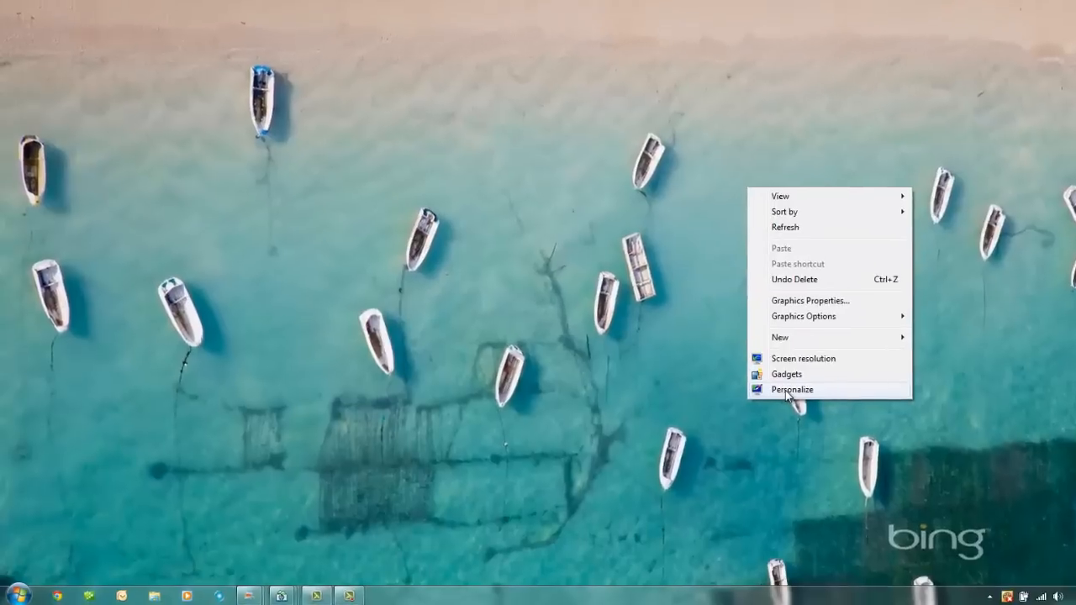
Set the screen saver to (None) in Personalization and confirm the setting
left_click(791, 390)
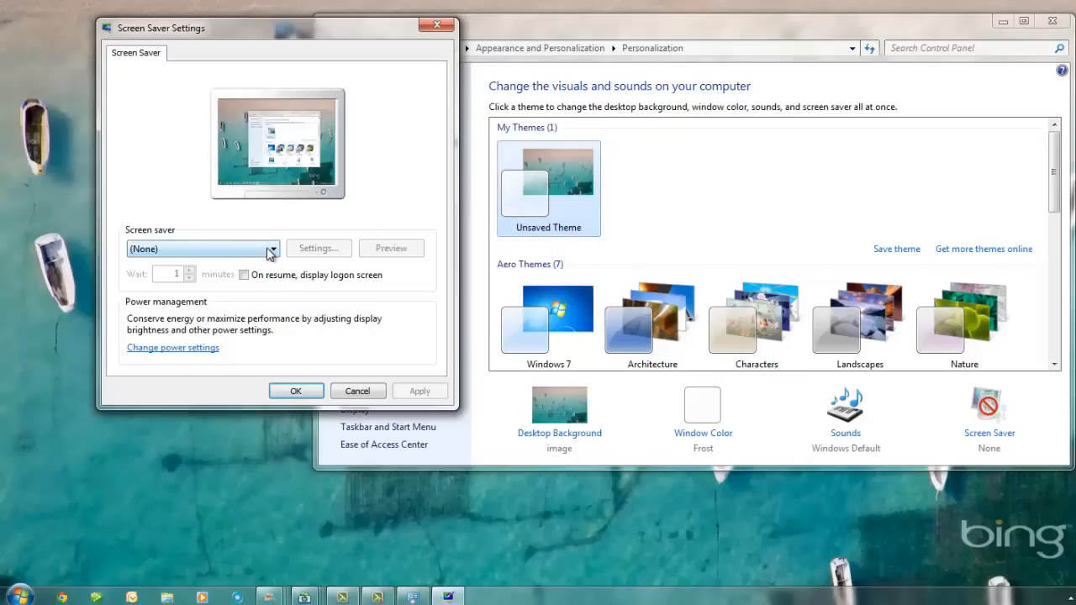
left_click(271, 249)
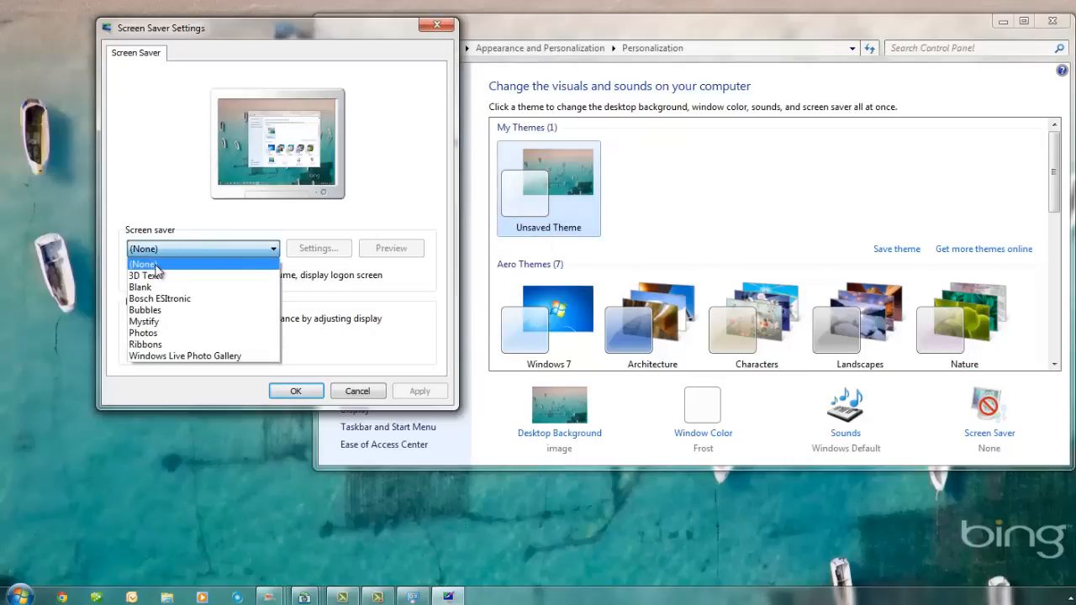
left_click(143, 262)
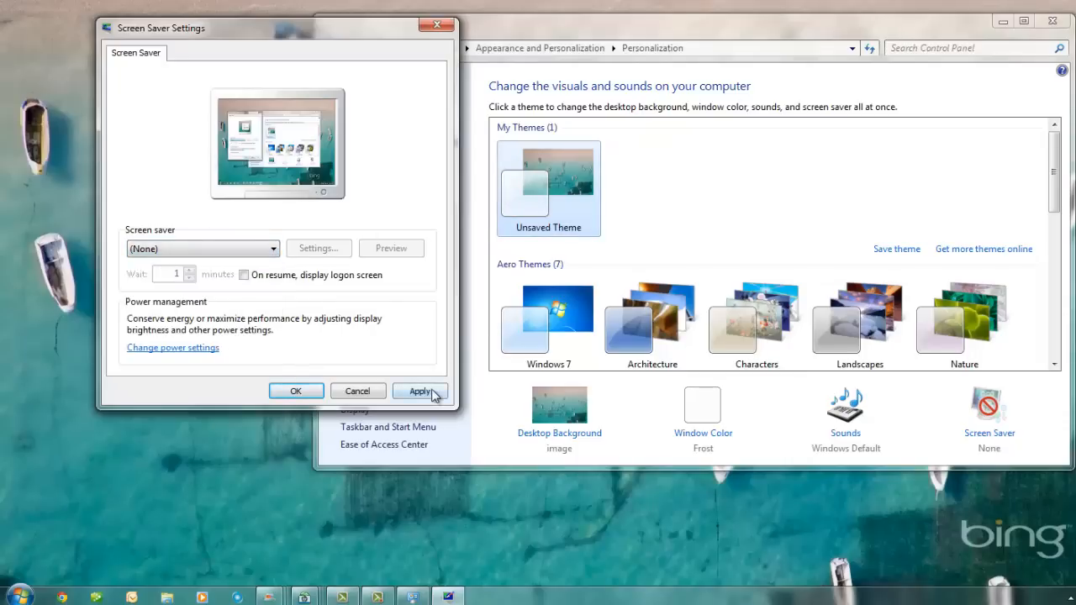
mouse_move(296, 390)
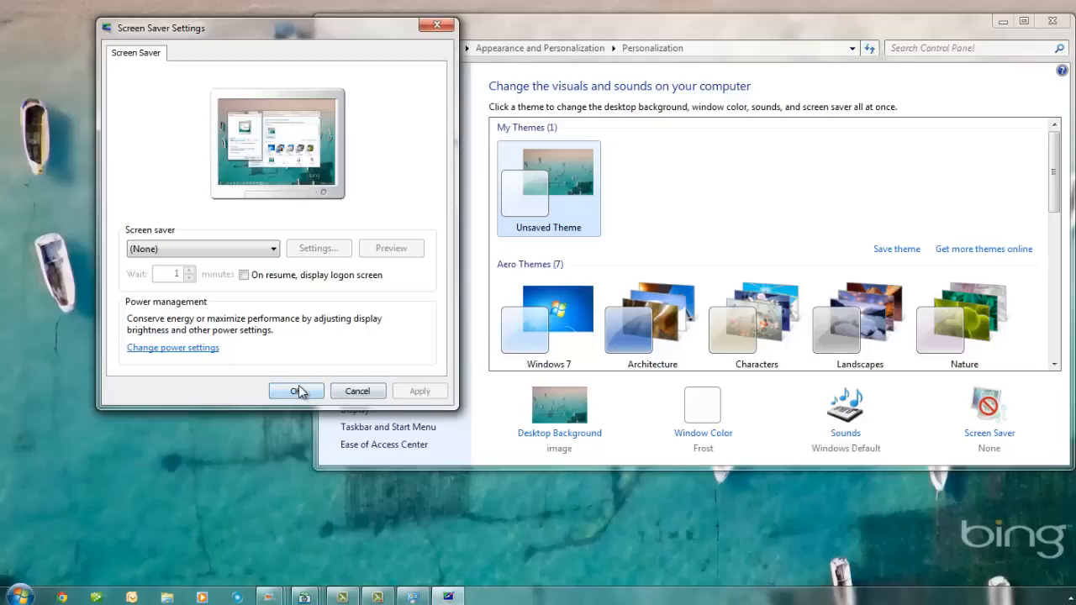
left_click(296, 390)
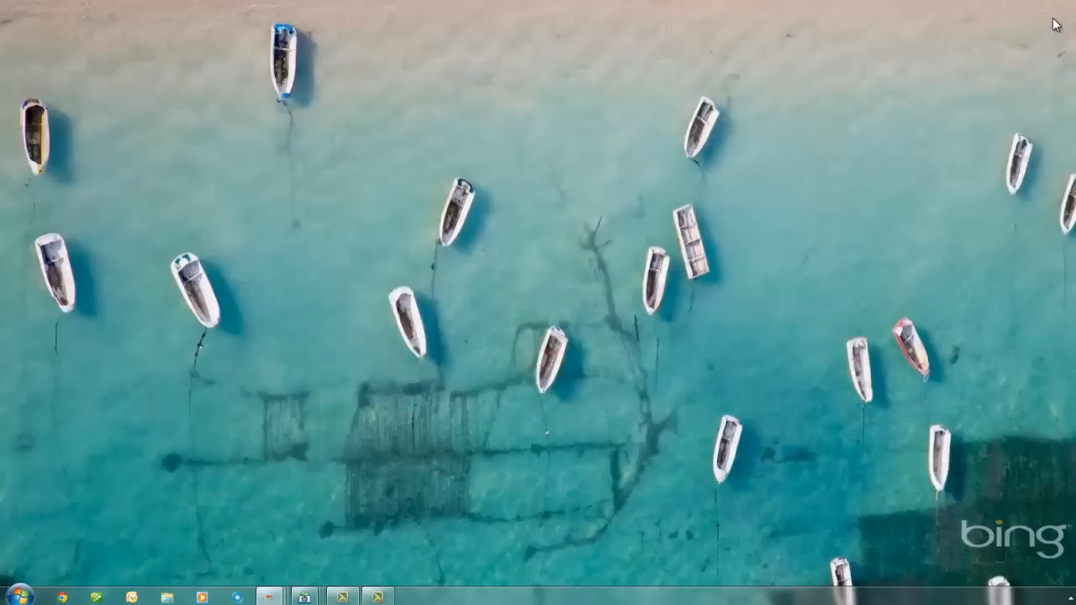
mouse_move(520, 239)
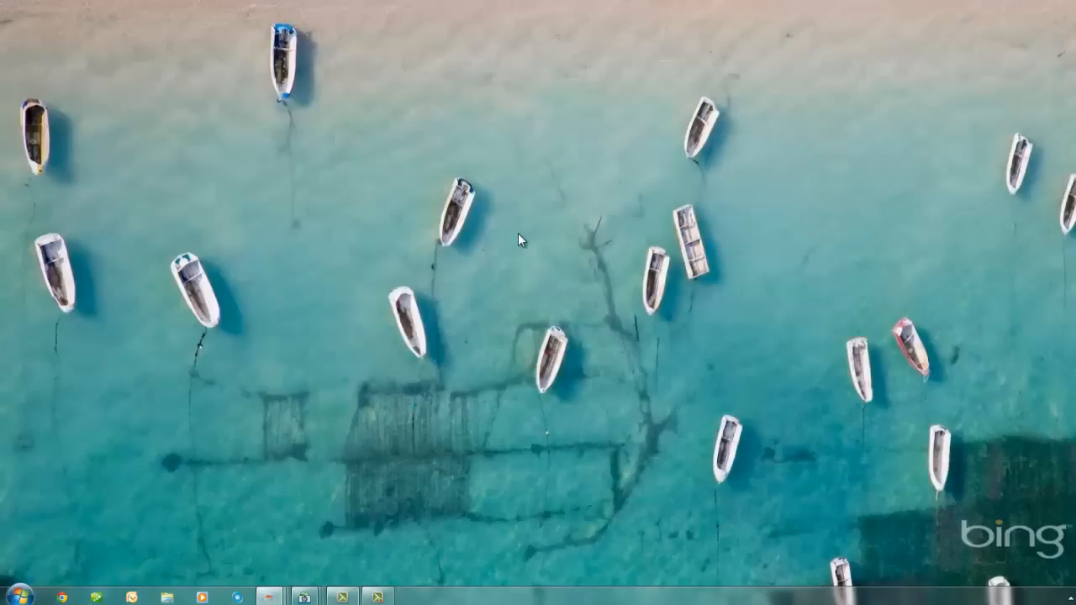
mouse_move(18, 592)
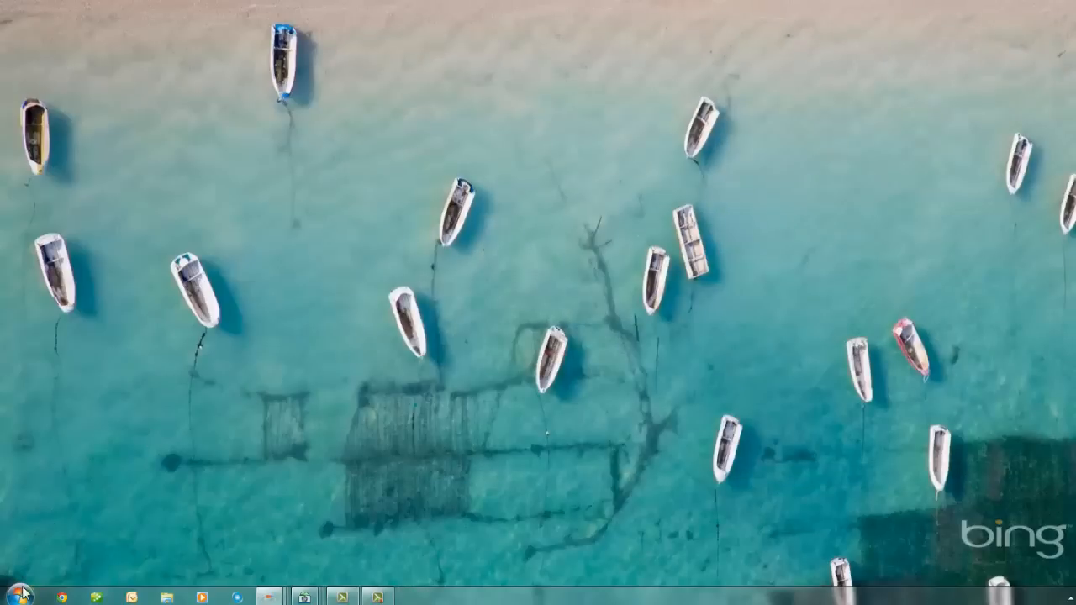
Bring up the Start menu
left_click(13, 592)
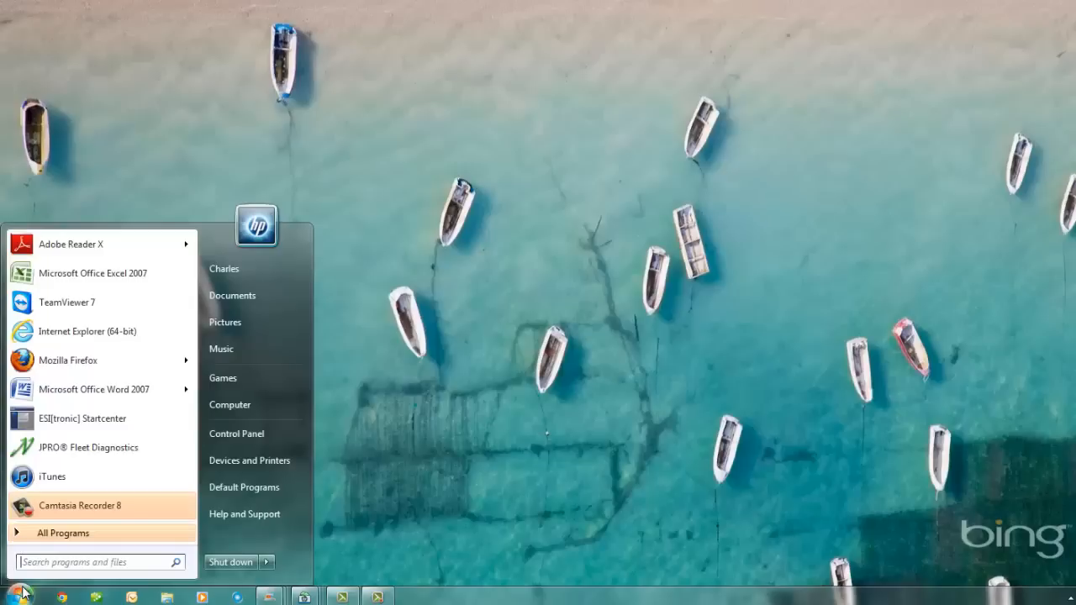
mouse_move(235, 436)
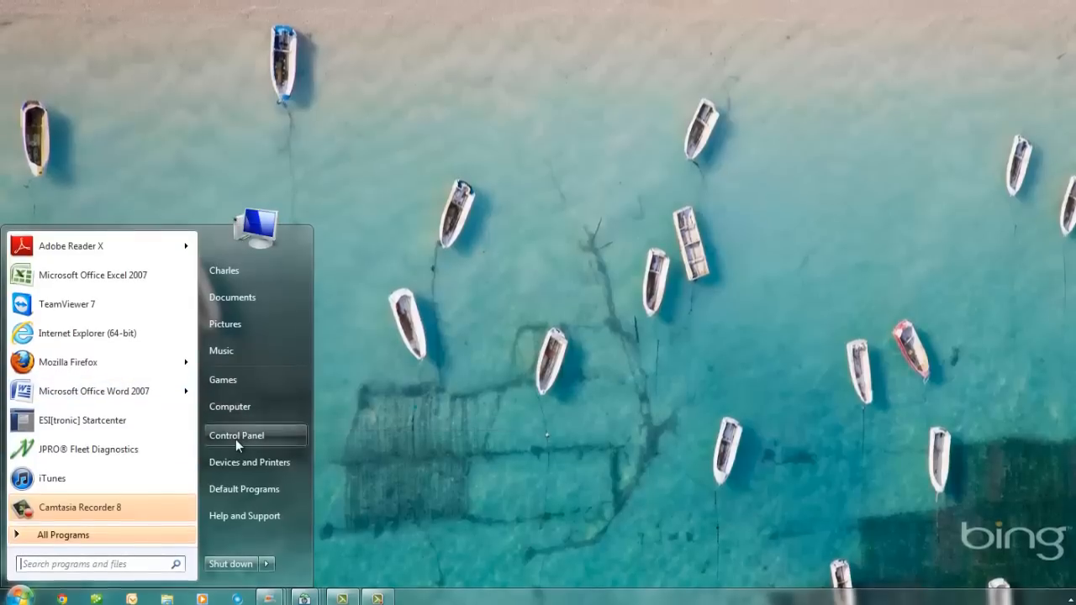
Reach the Windows Firewall page via Control Panel's System and Security
left_click(236, 435)
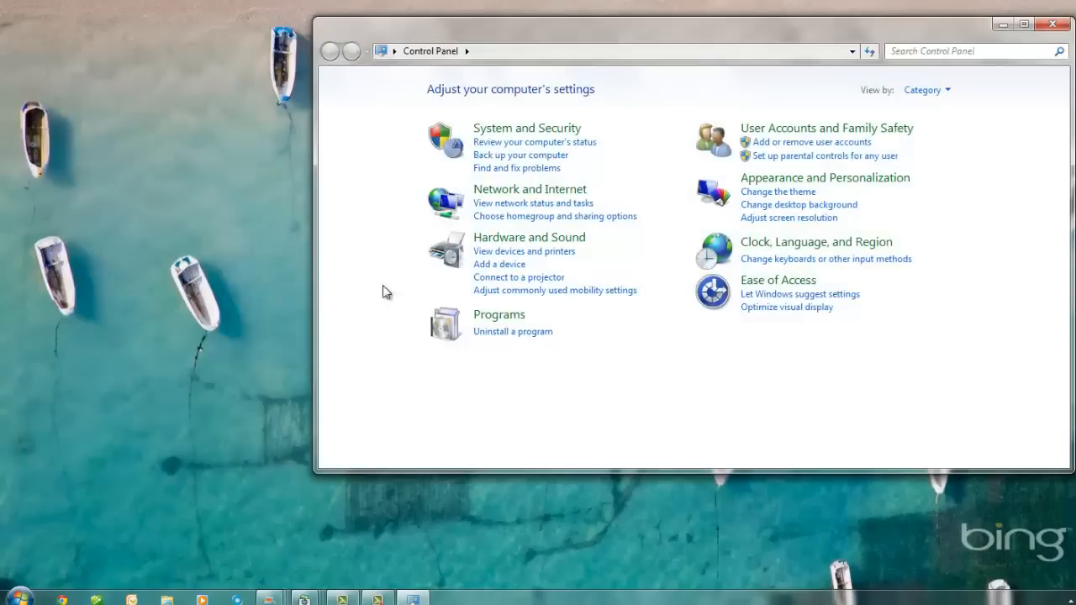
mouse_move(526, 127)
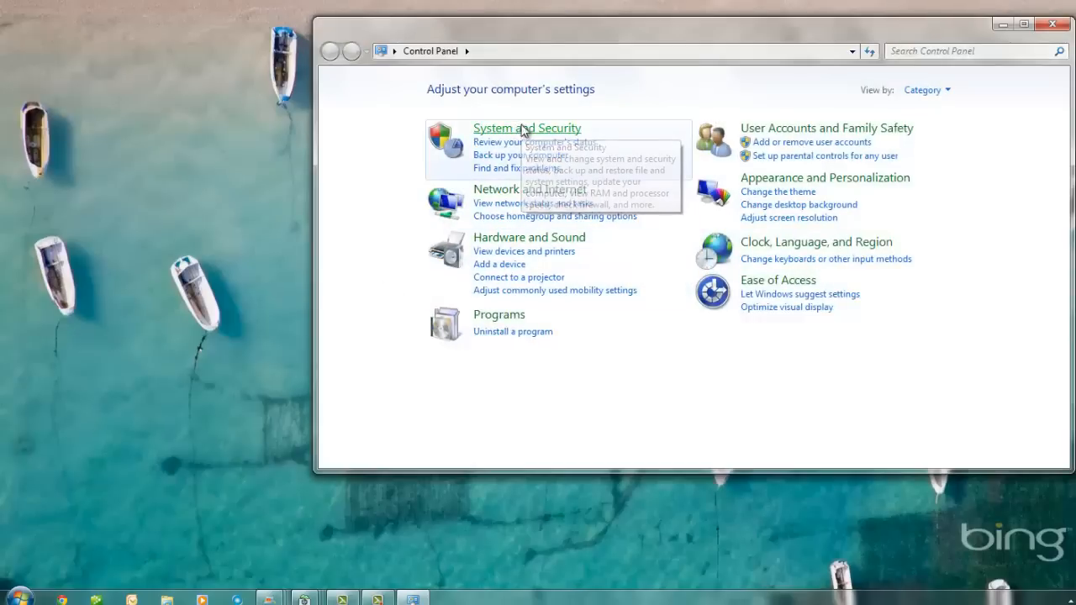
left_click(526, 128)
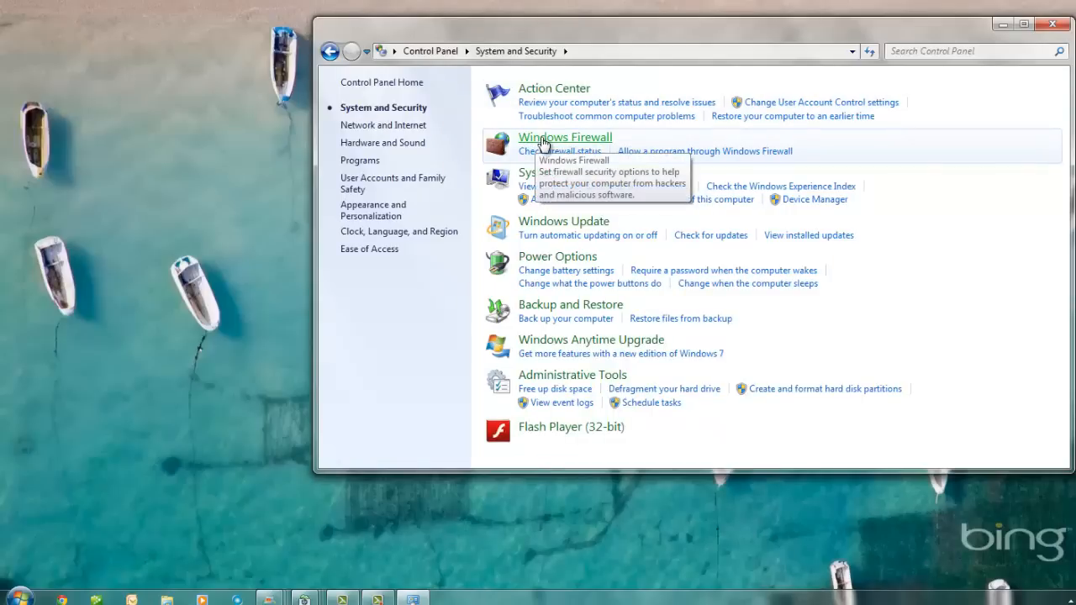
left_click(565, 138)
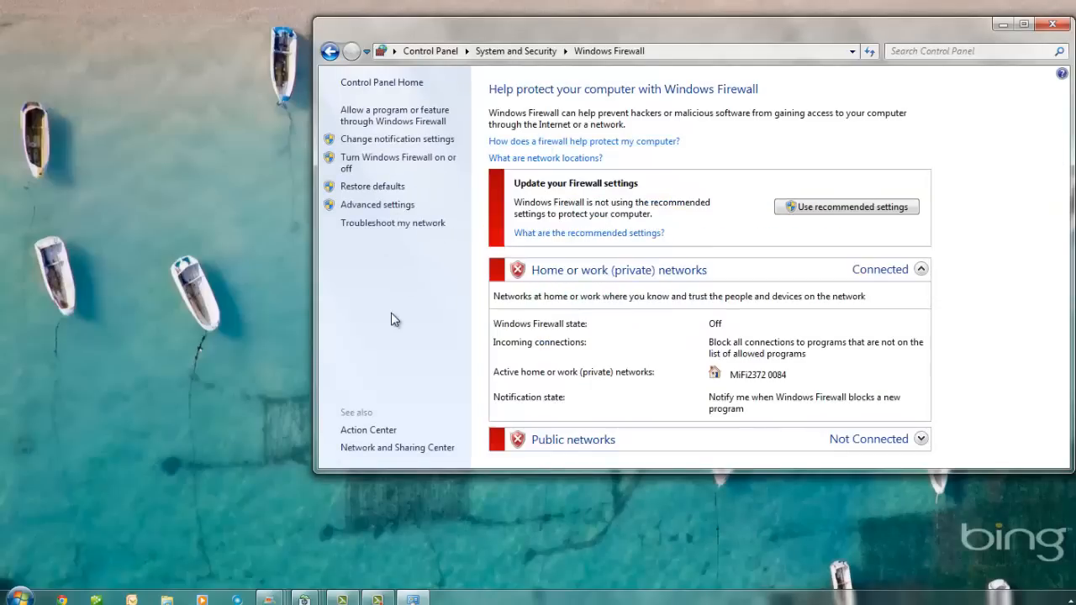
mouse_move(419, 178)
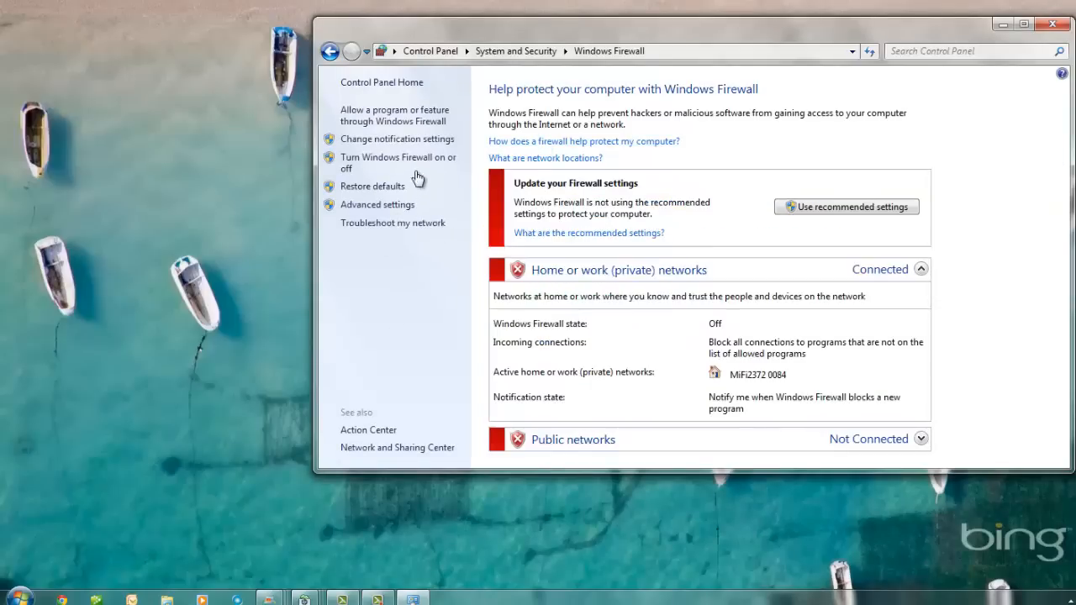
mouse_move(397, 163)
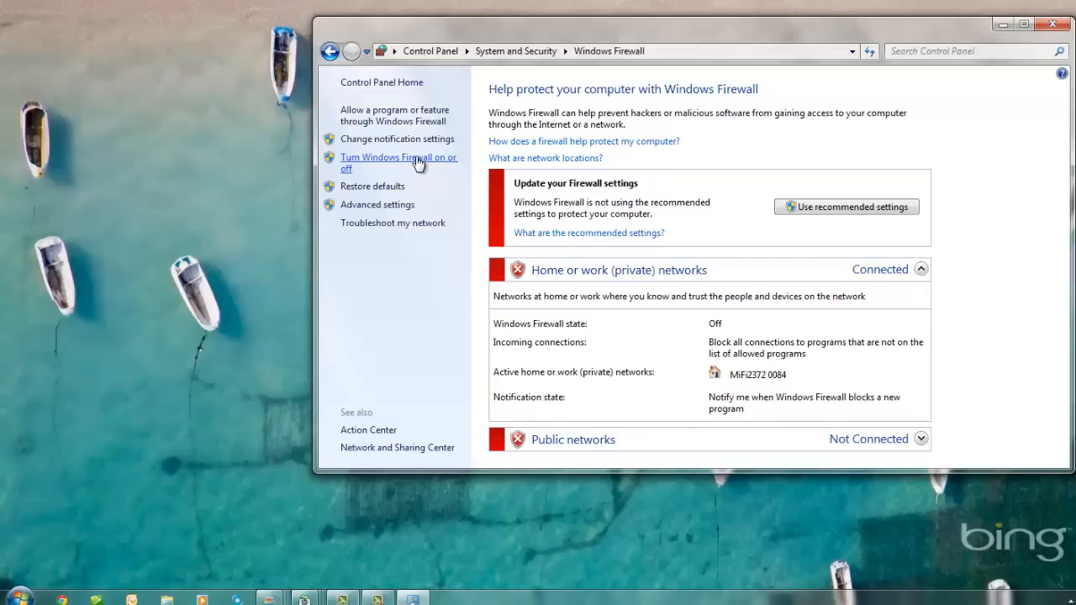
mouse_move(330, 51)
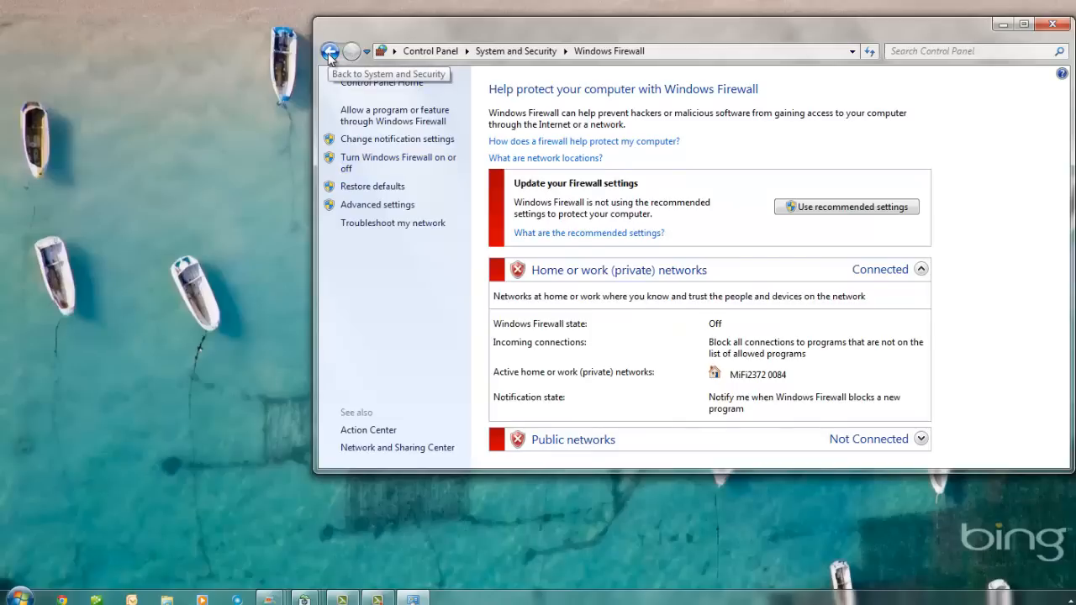
Set Windows Update to 'Never check for updates (not recommended)' and save it
left_click(331, 50)
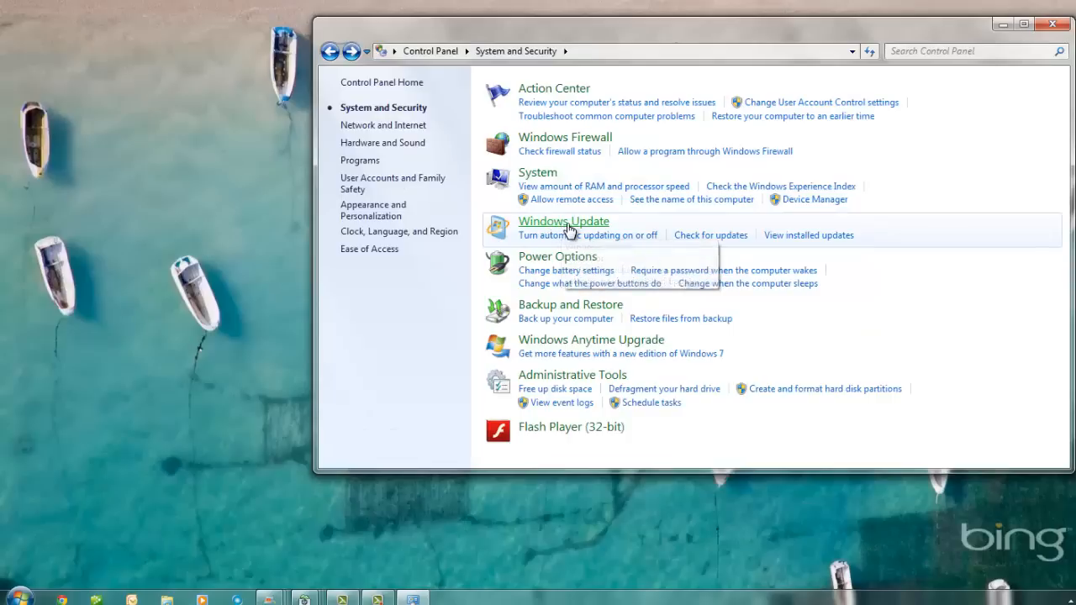
left_click(563, 222)
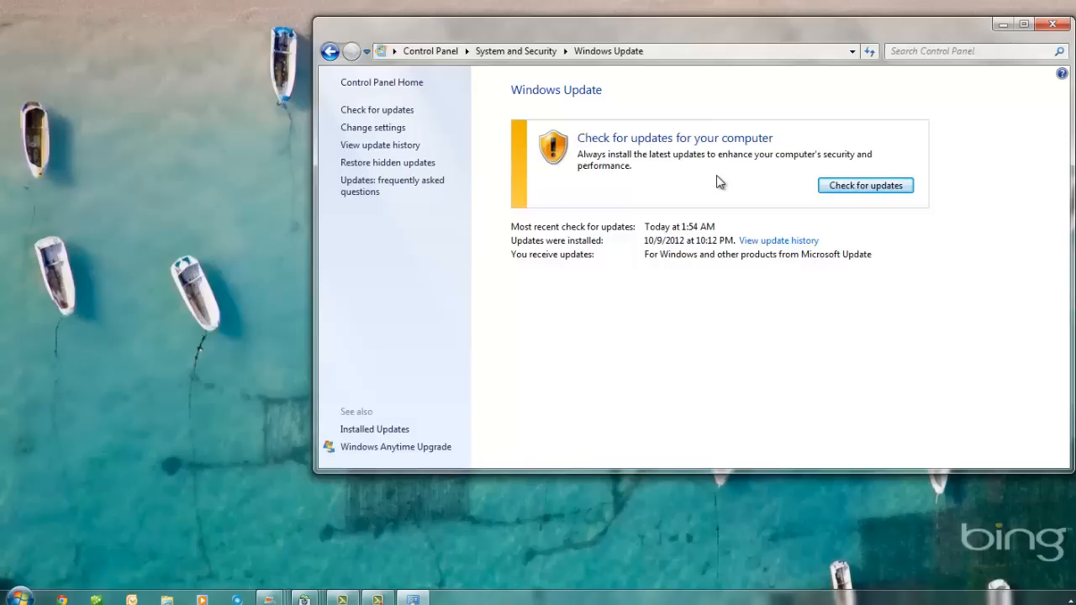
mouse_move(523, 235)
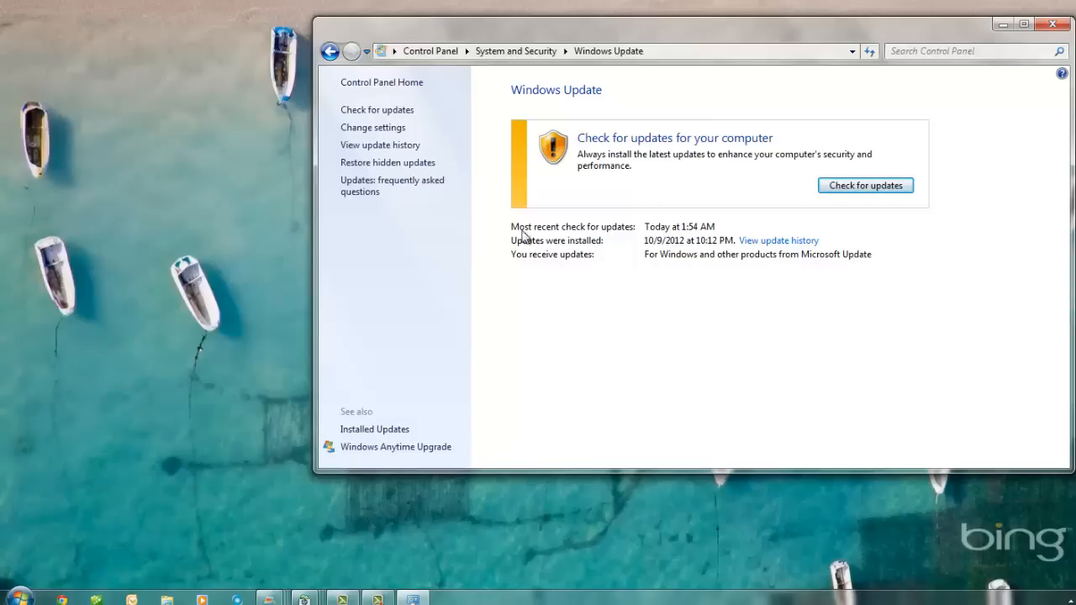
mouse_move(373, 128)
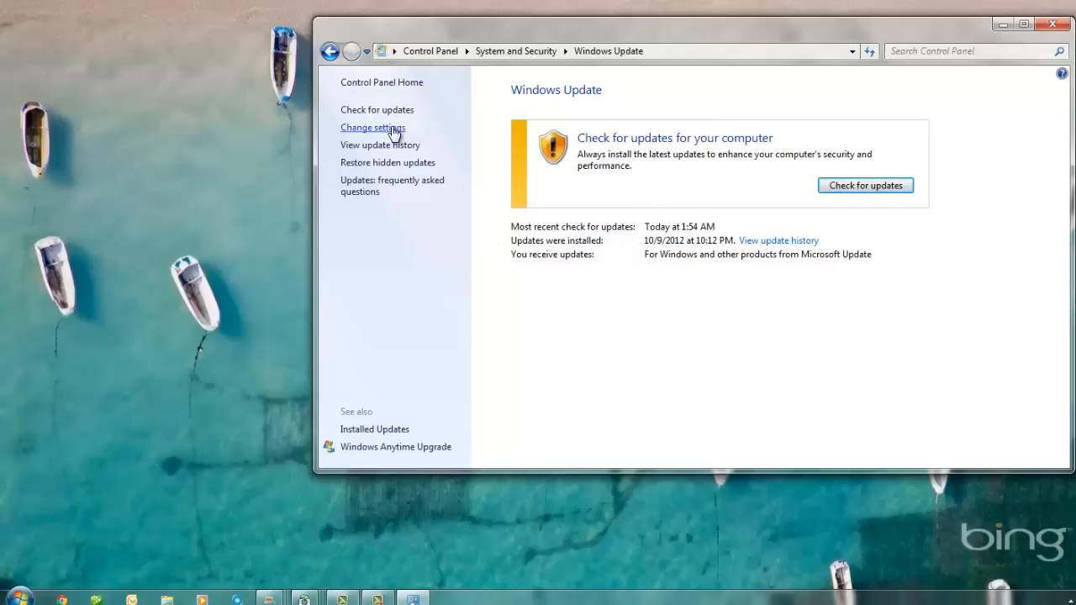
left_click(374, 128)
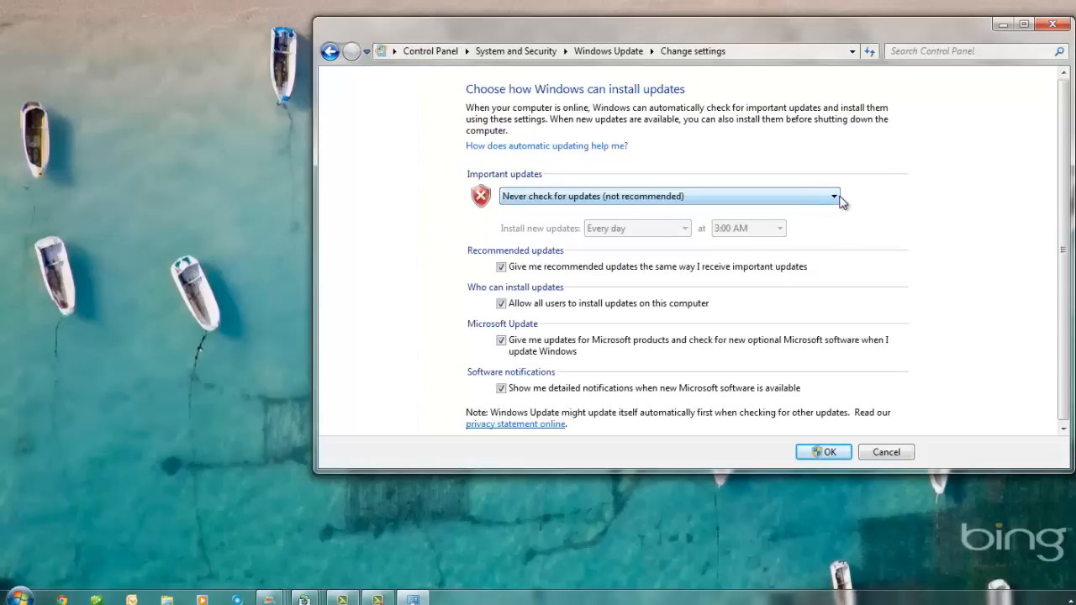
left_click(828, 195)
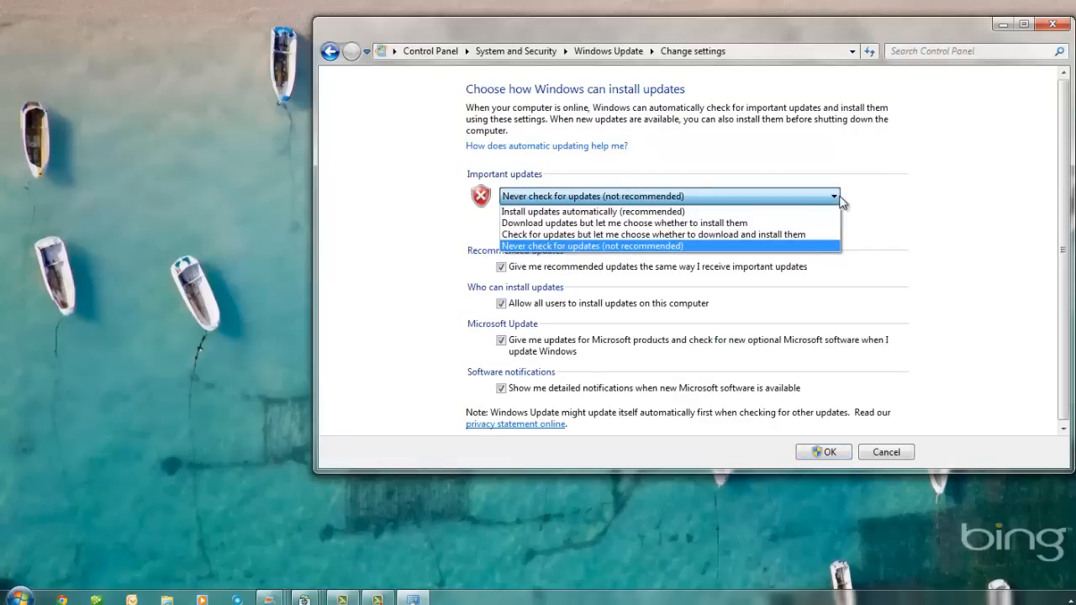
left_click(592, 246)
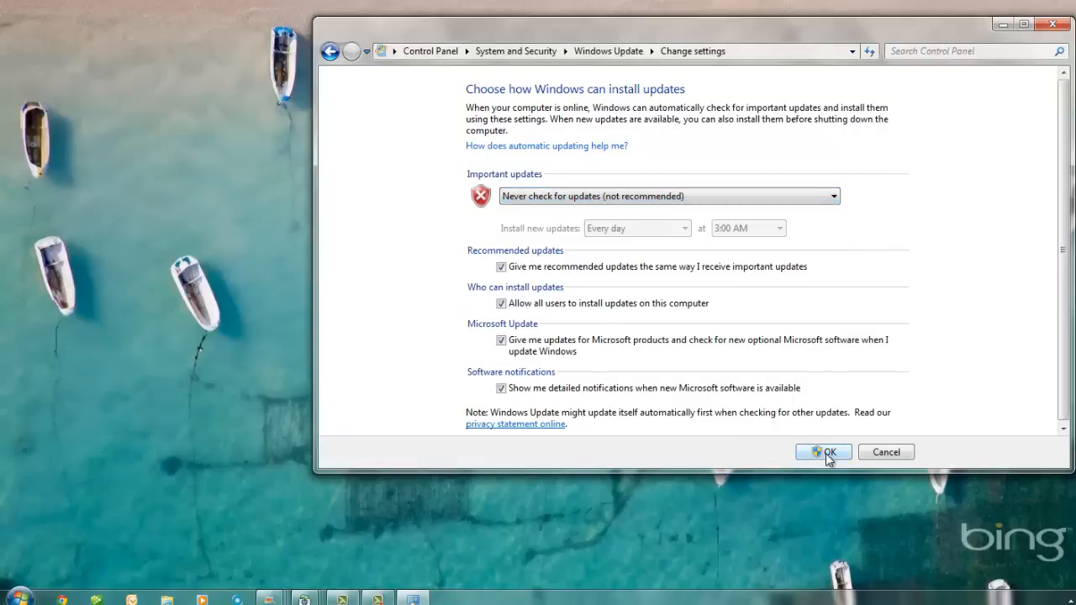
left_click(824, 450)
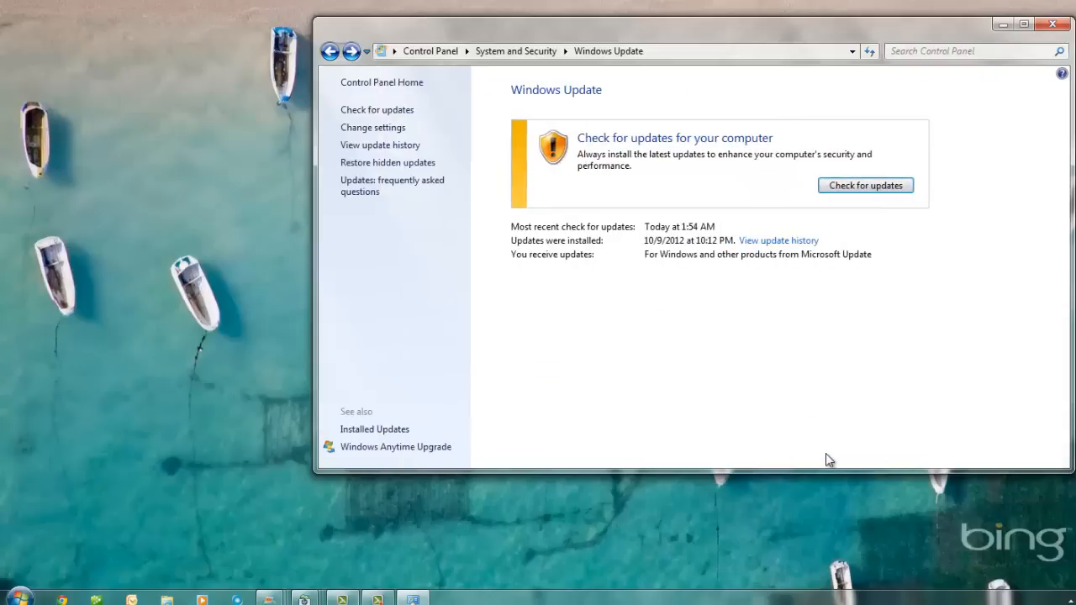
Reach the High performance plan's settings through Power Options
left_click(329, 50)
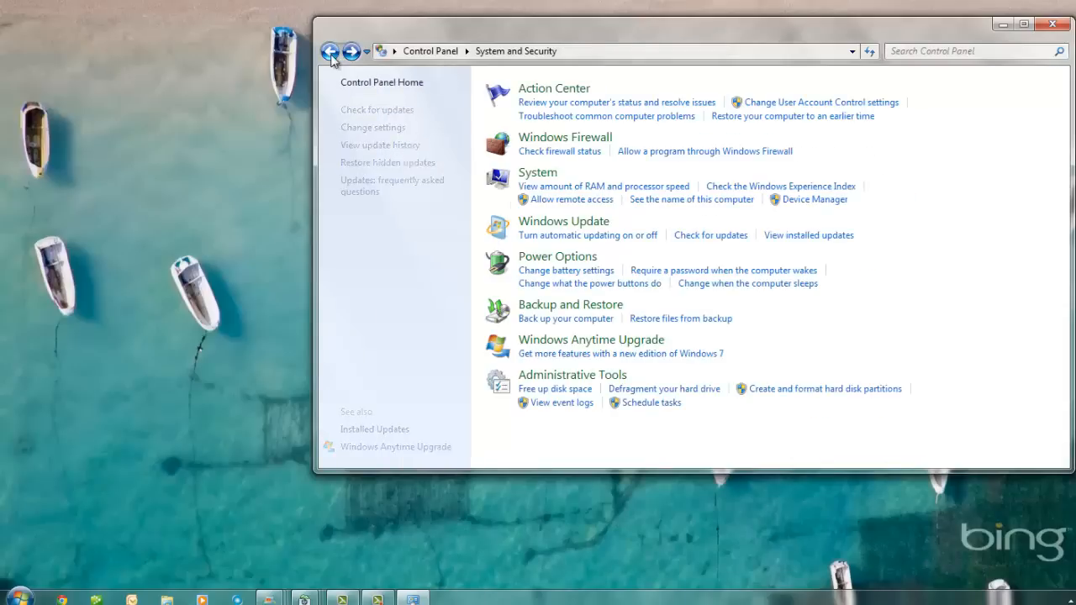
left_click(329, 50)
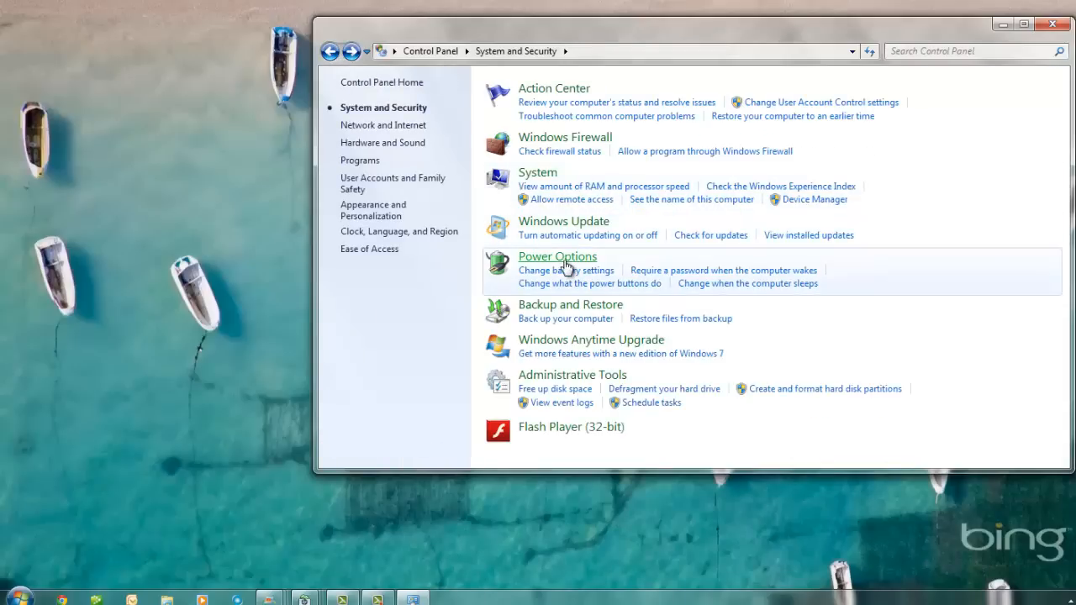
mouse_move(558, 255)
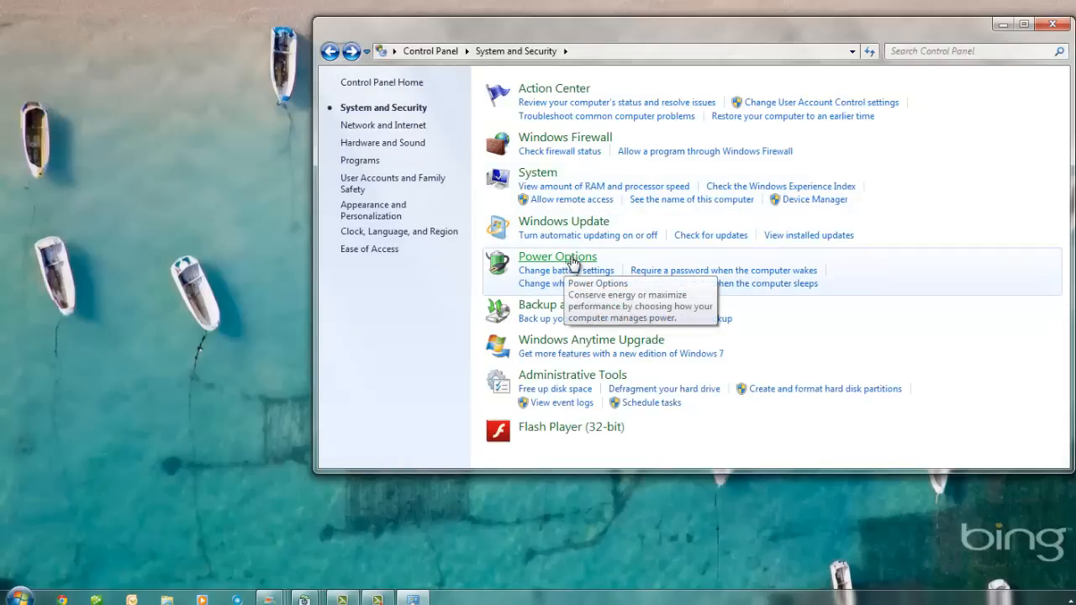
left_click(556, 255)
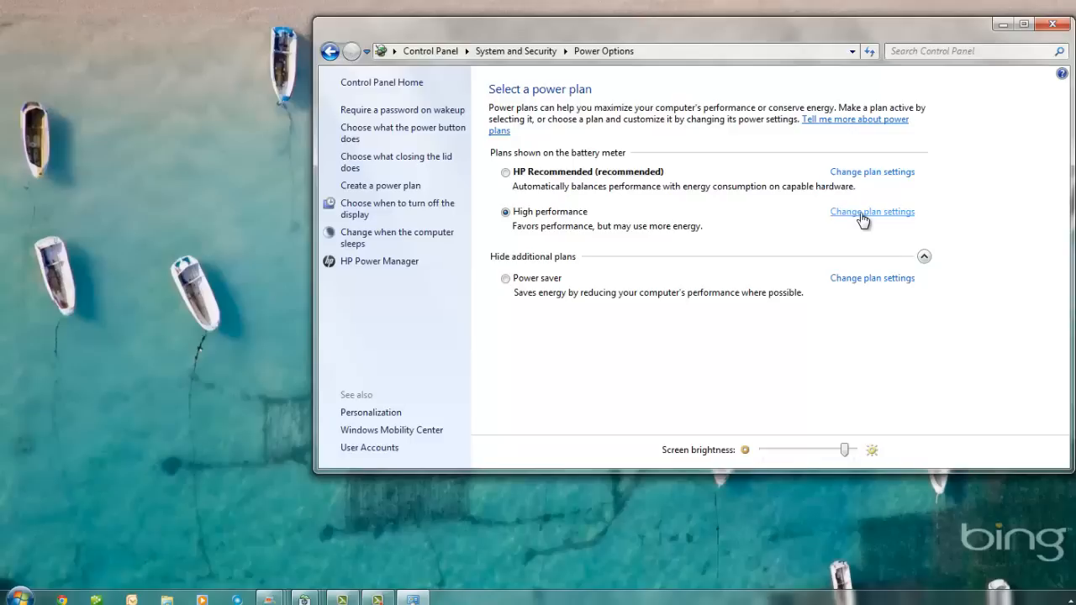
left_click(871, 212)
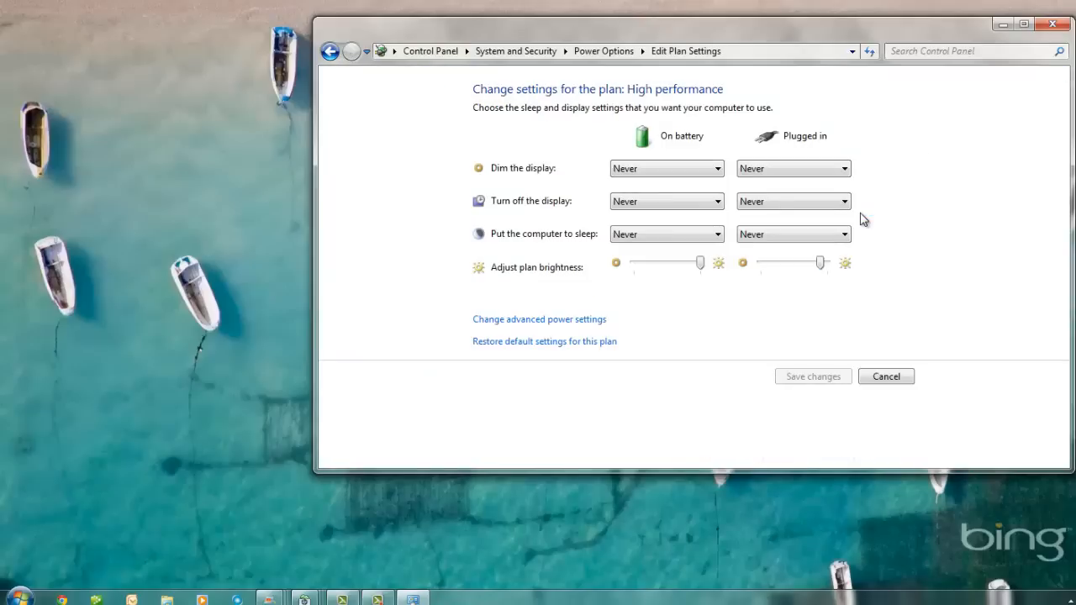
mouse_move(705, 172)
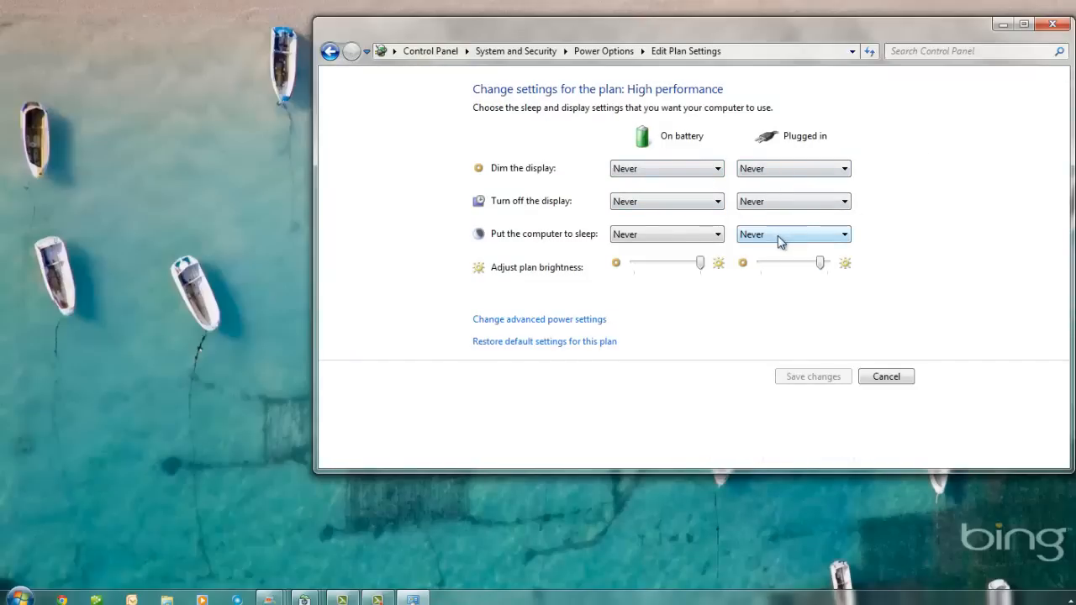
mouse_move(754, 272)
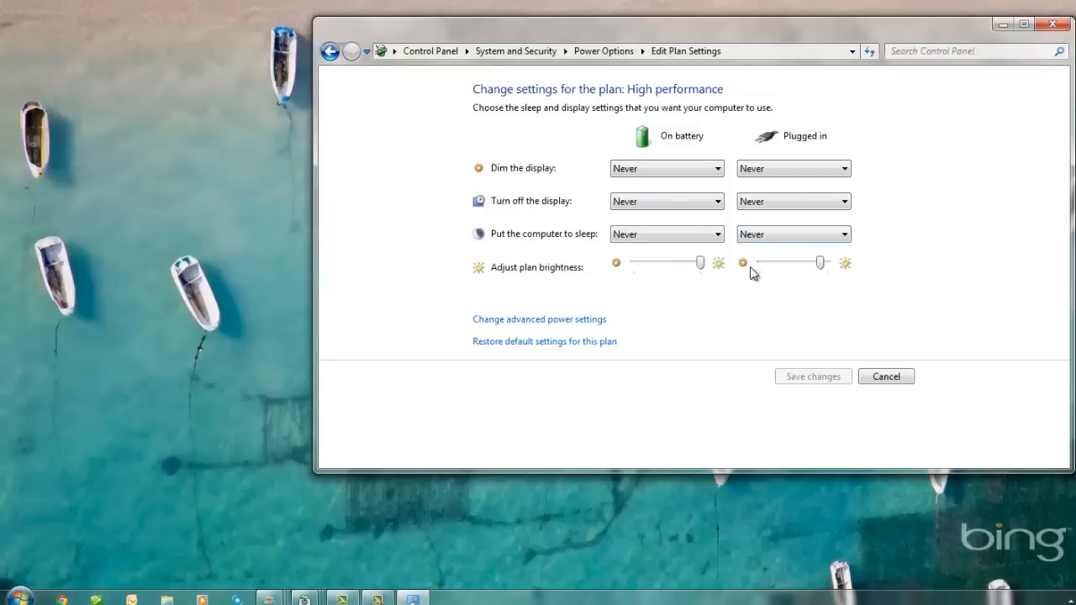
mouse_move(831, 276)
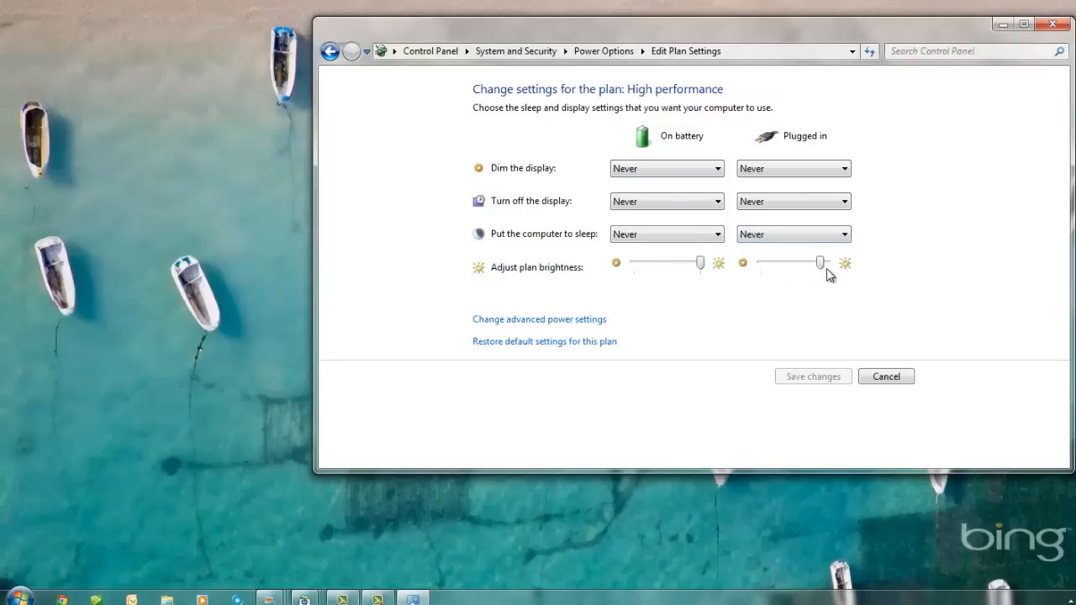
mouse_move(817, 293)
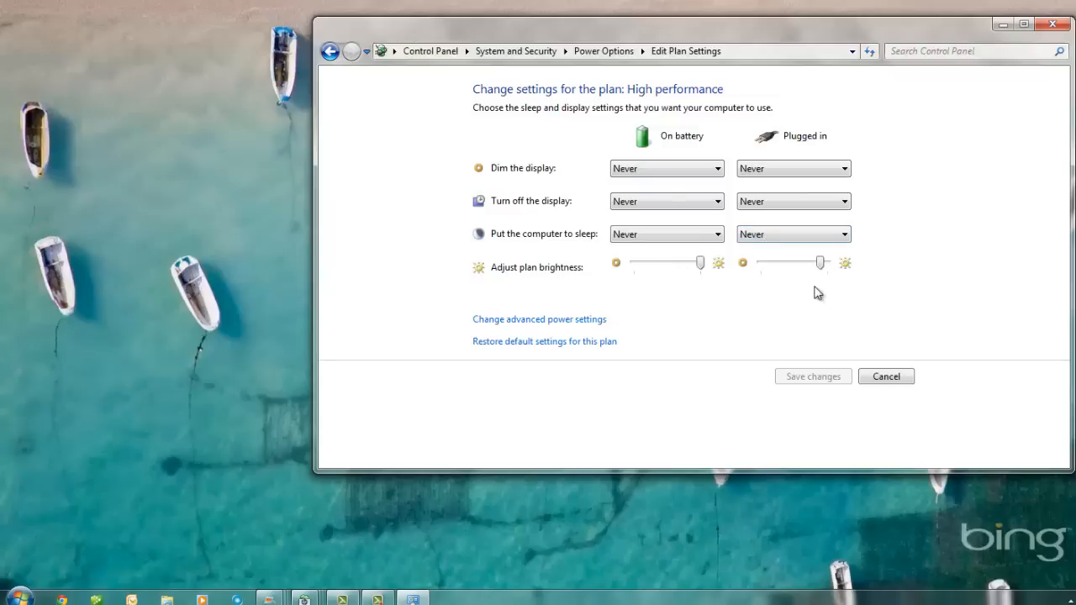
mouse_move(788, 384)
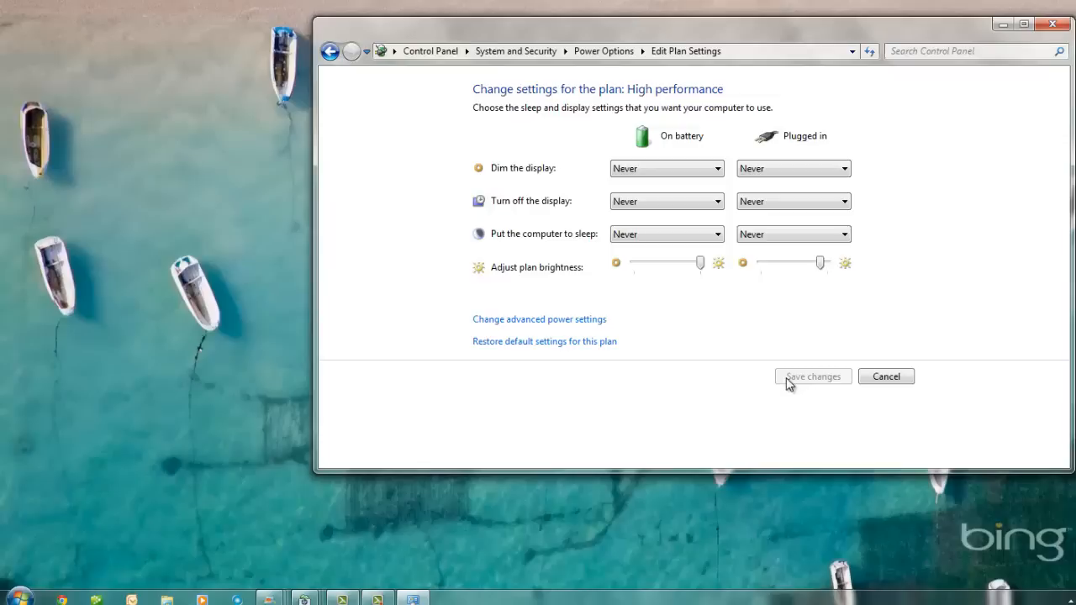
mouse_move(523, 325)
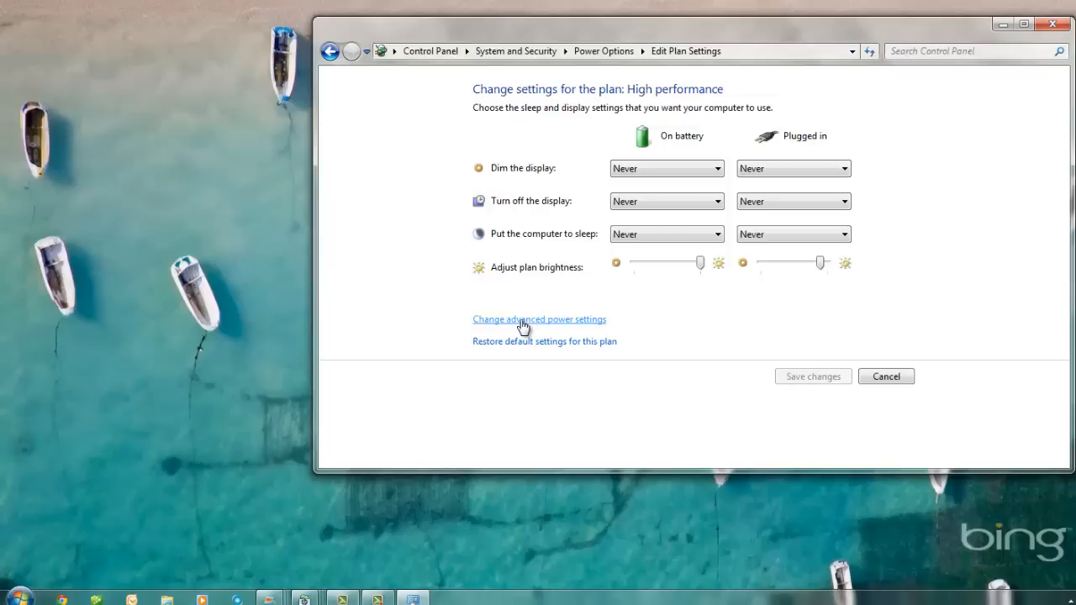
Set wireless adapter power saving on battery to Maximum Performance in advanced power settings
left_click(539, 319)
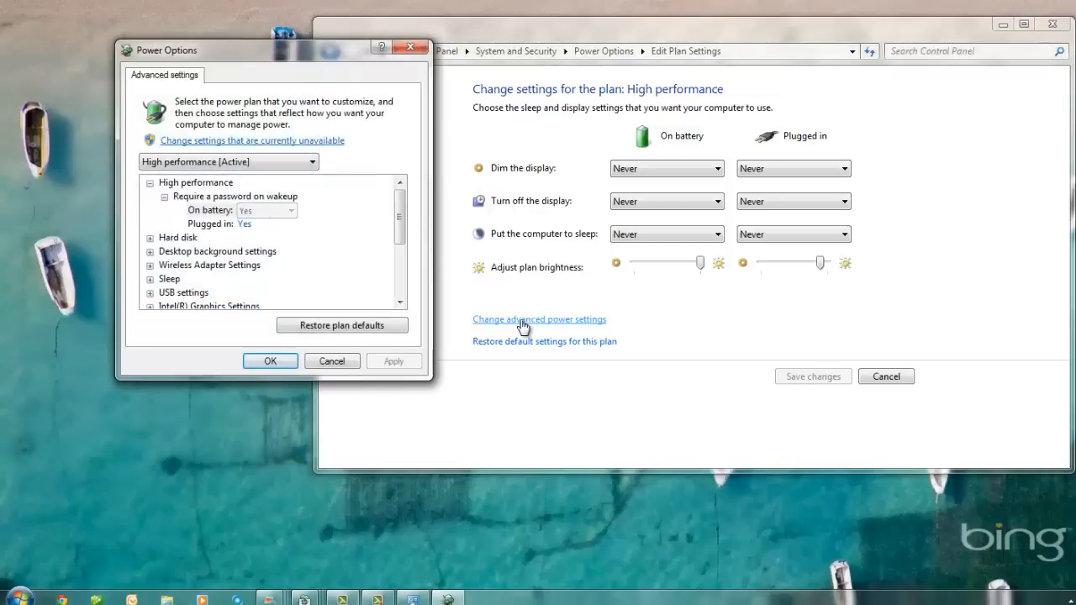
mouse_move(148, 276)
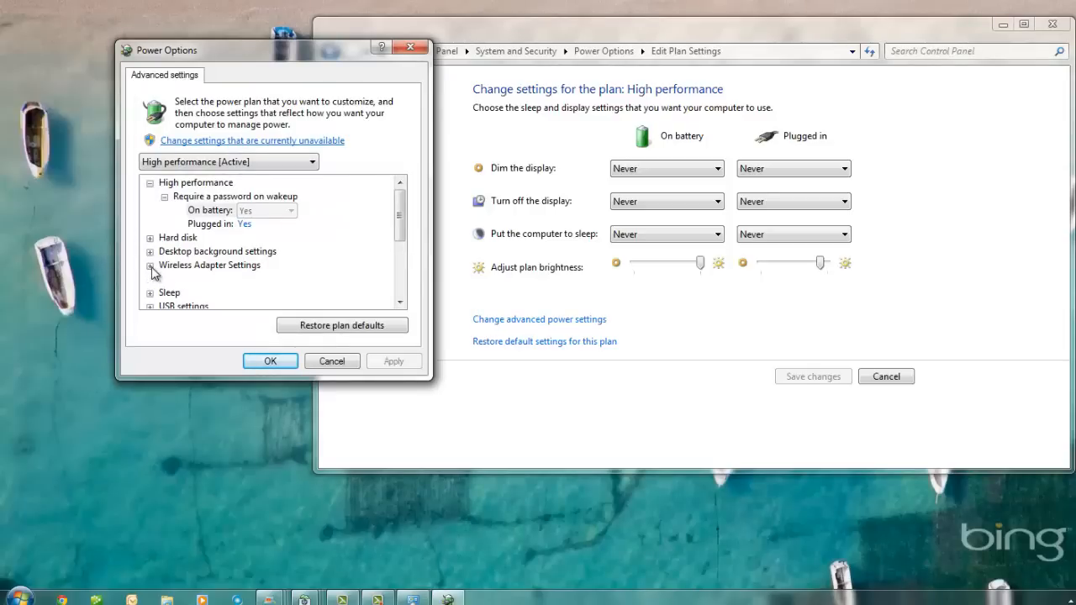
left_click(150, 266)
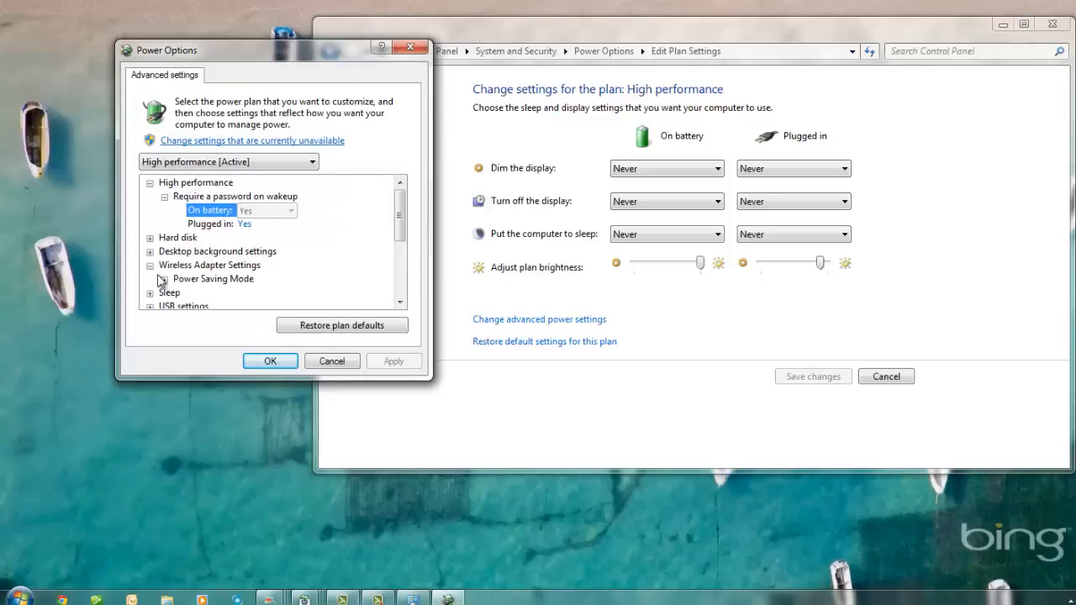
left_click(162, 279)
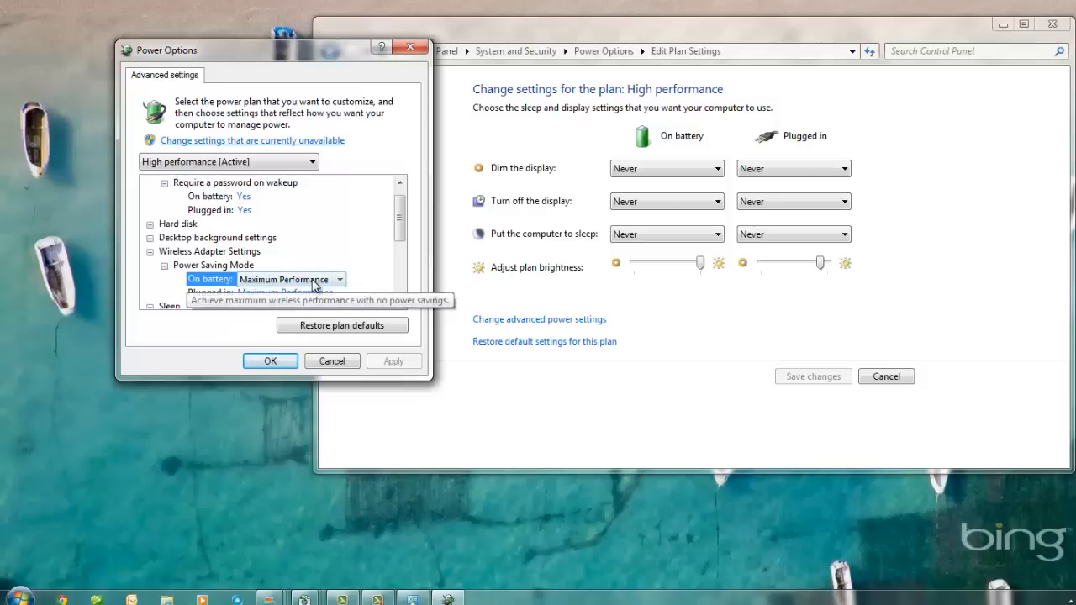
left_click(340, 279)
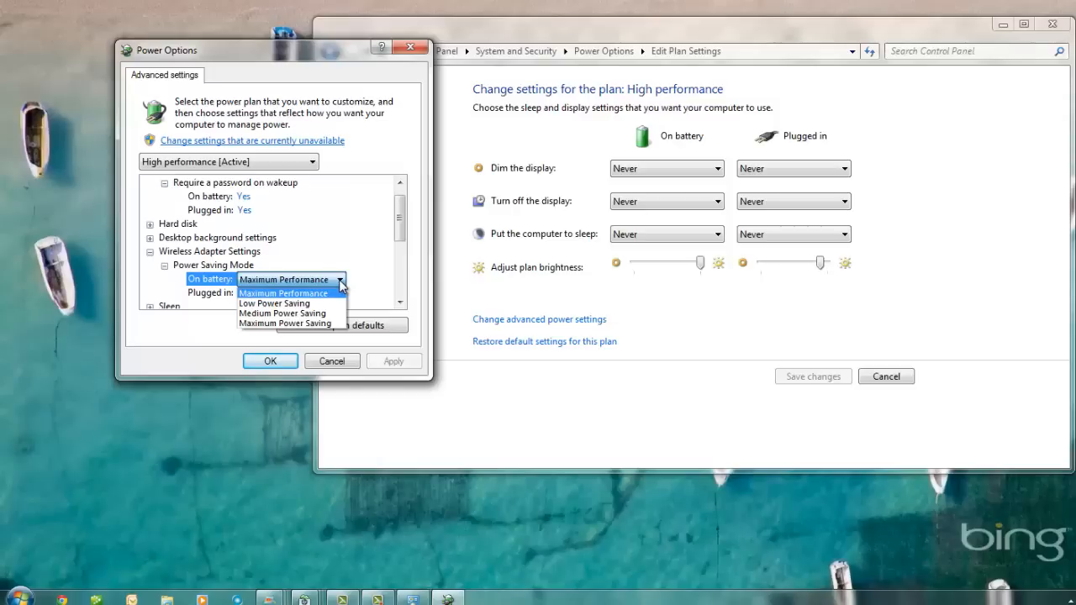
left_click(284, 293)
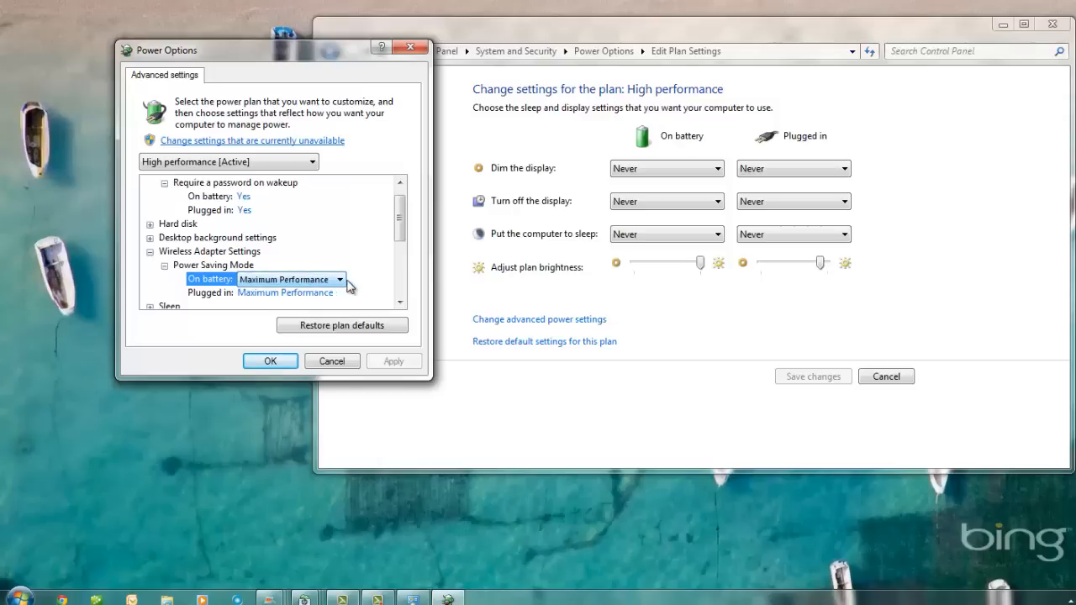
scroll("down", 3)
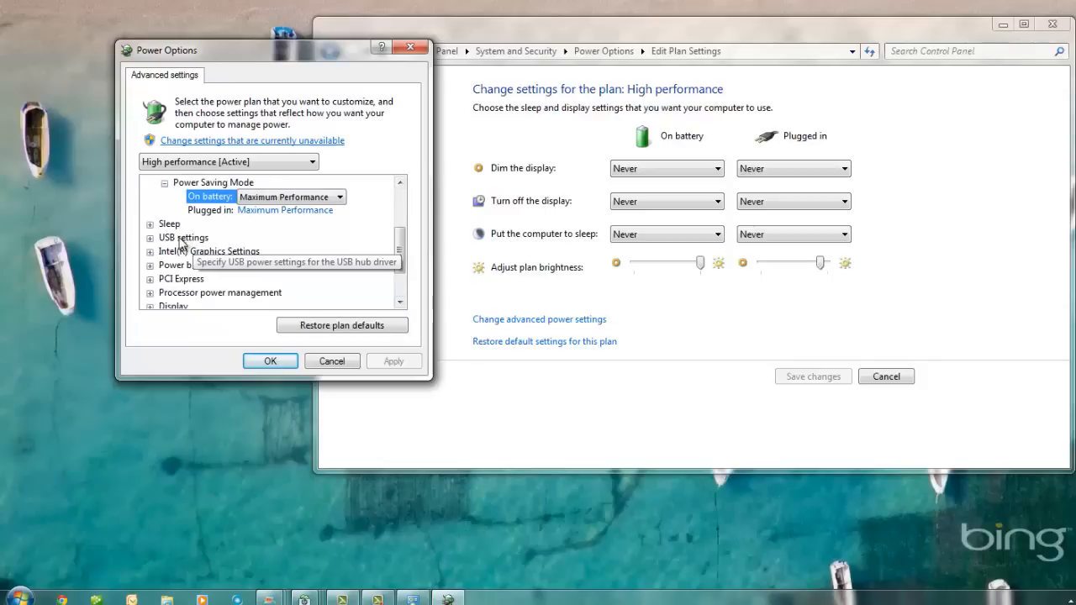
Expand USB selective suspend, showing it Disabled on battery and plugged in
left_click(151, 237)
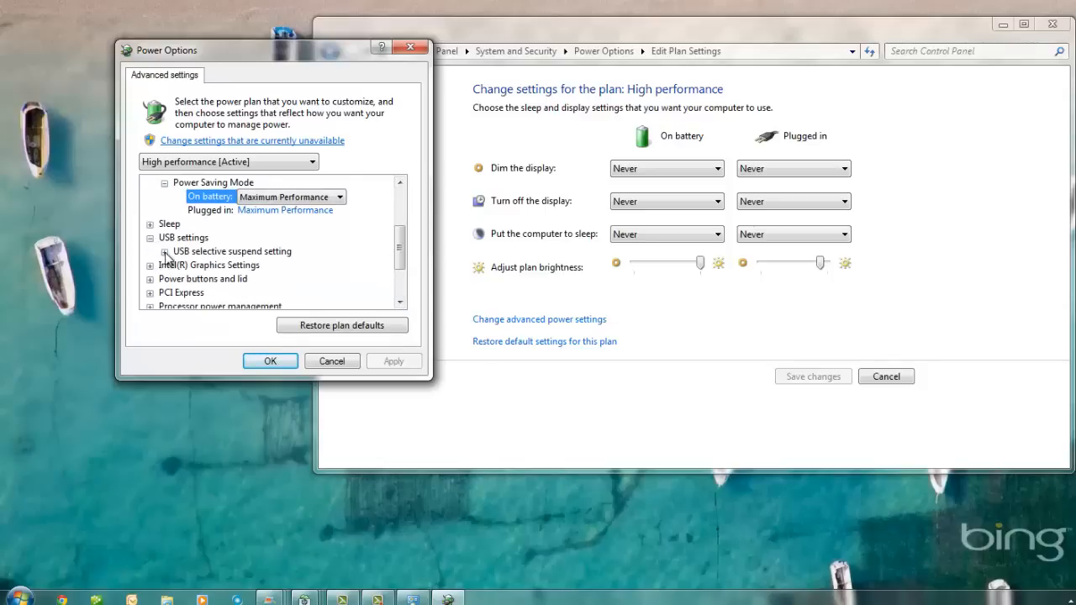
left_click(150, 252)
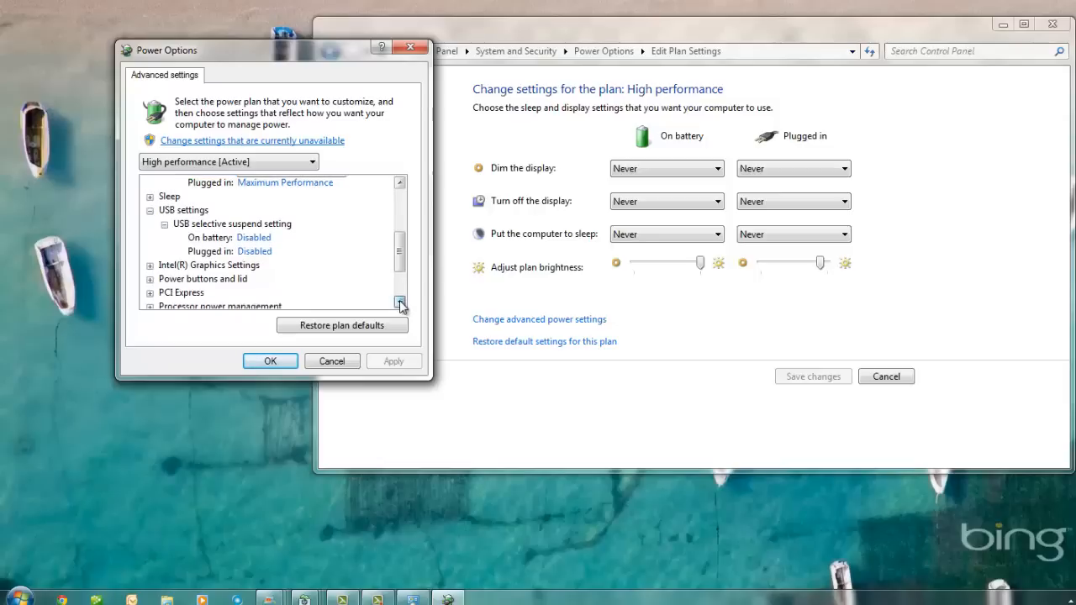
left_click(400, 305)
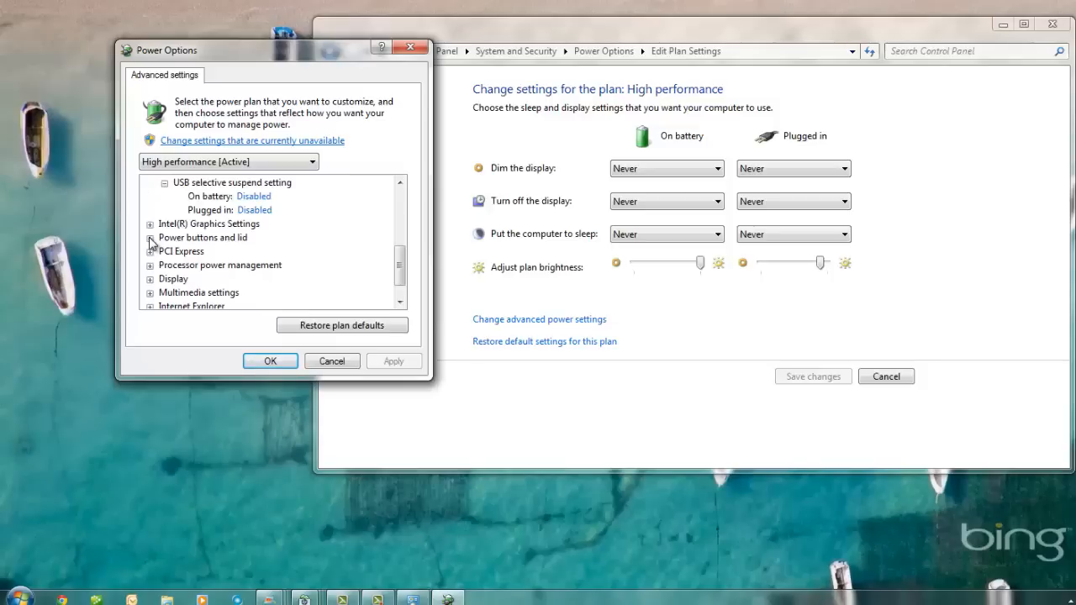
Check lid close is Do nothing and power button is Shut down, then apply the advanced settings
left_click(151, 242)
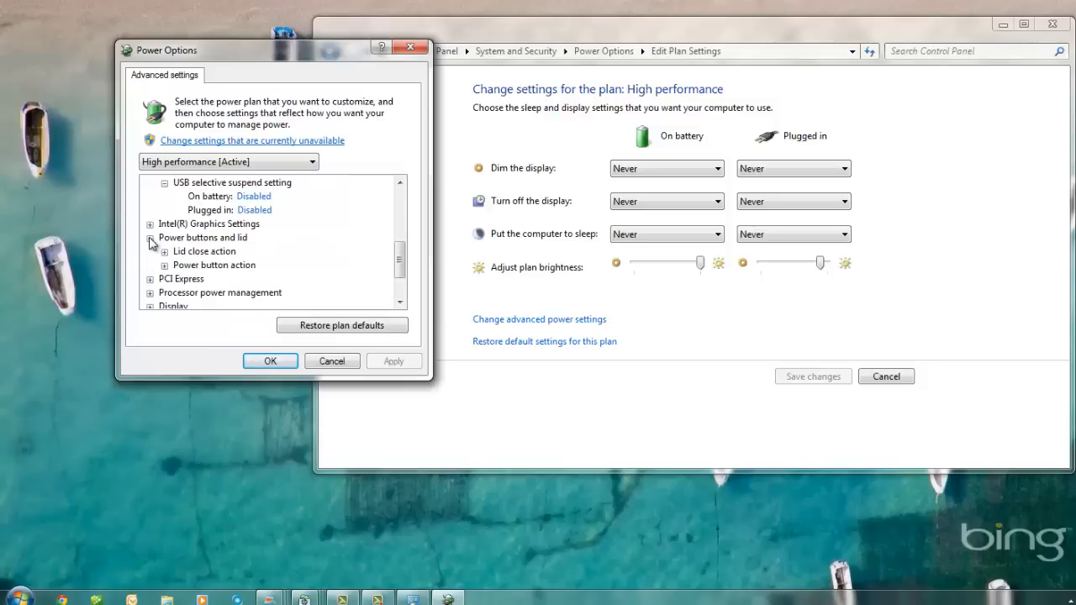
left_click(165, 252)
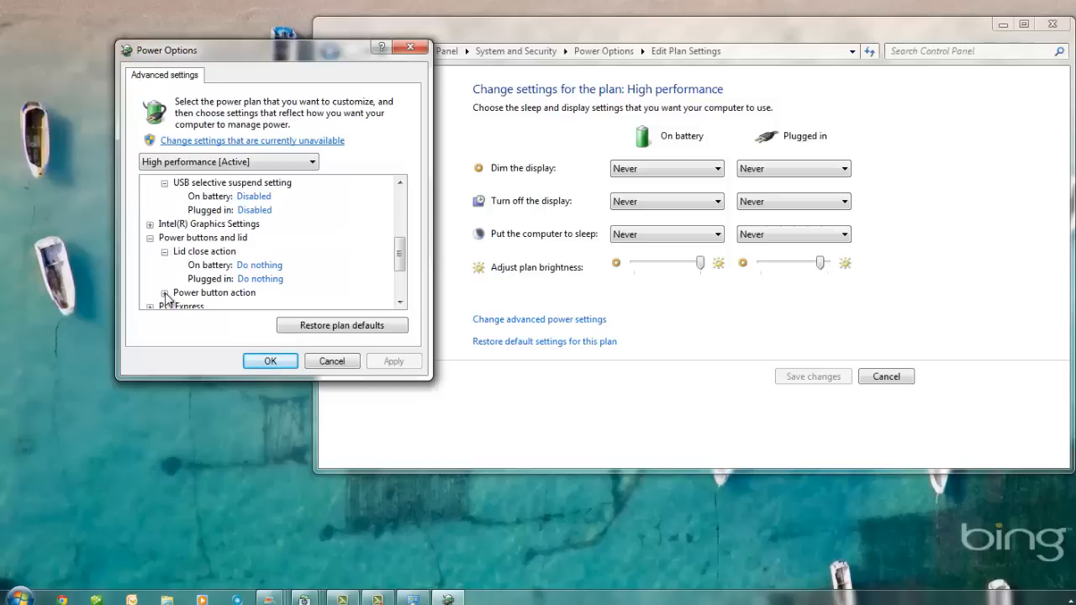
left_click(165, 292)
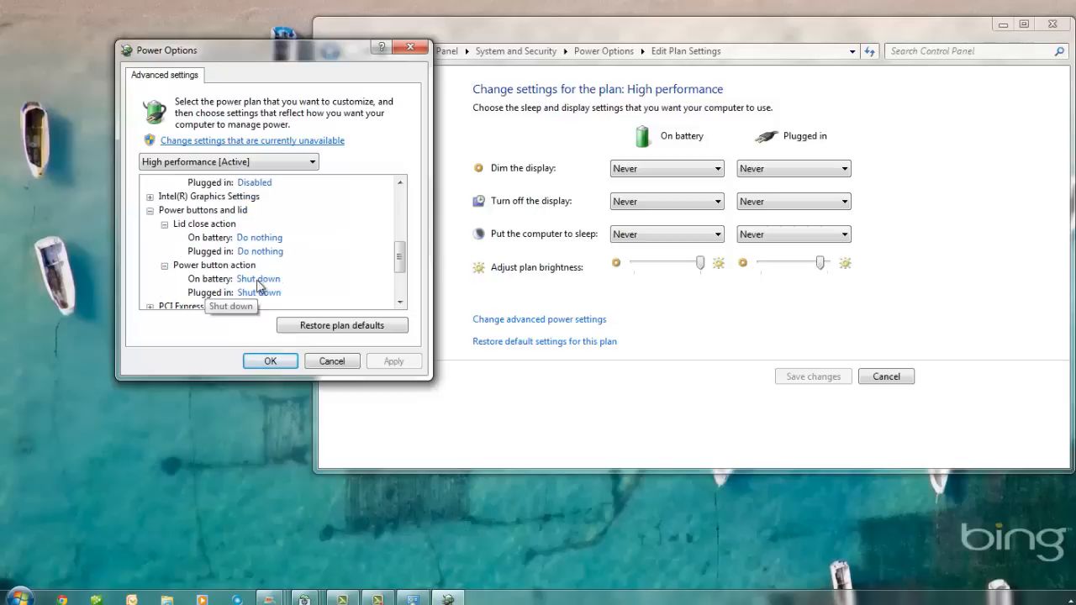
scroll("down", 3)
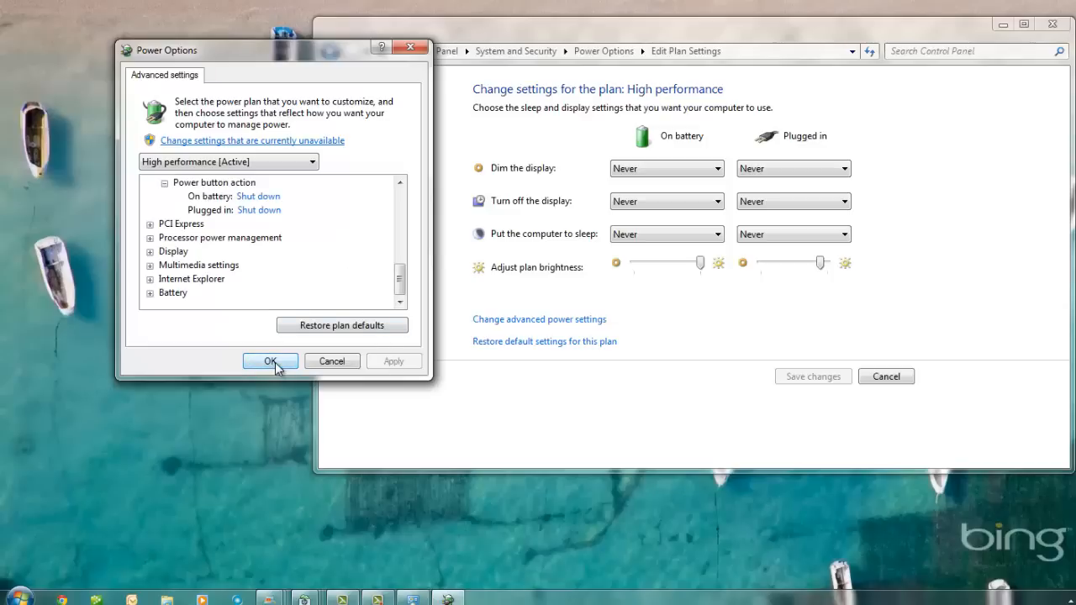
left_click(269, 360)
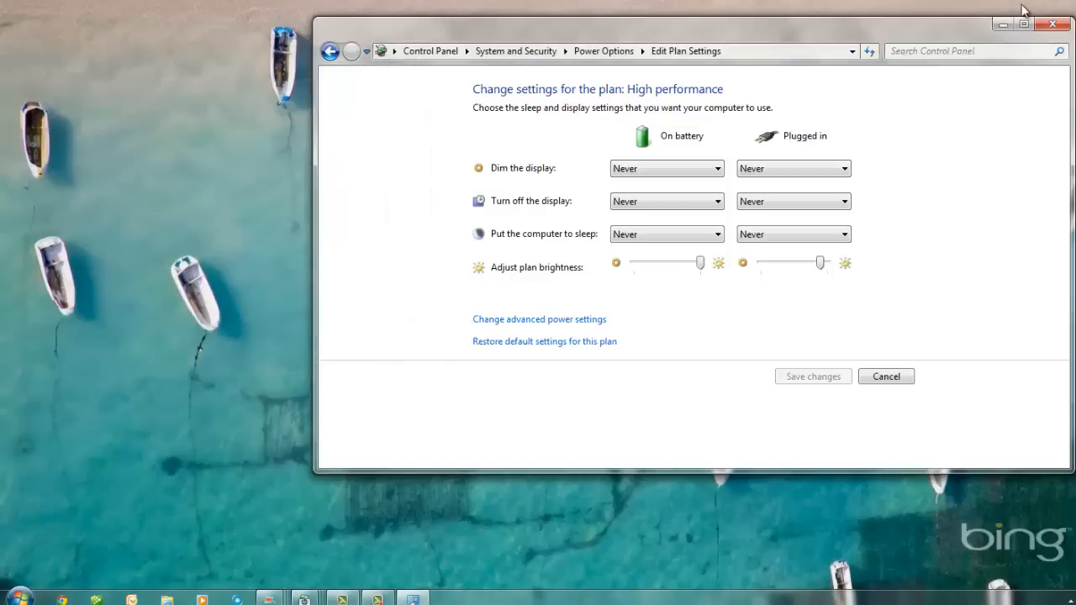
mouse_move(1053, 25)
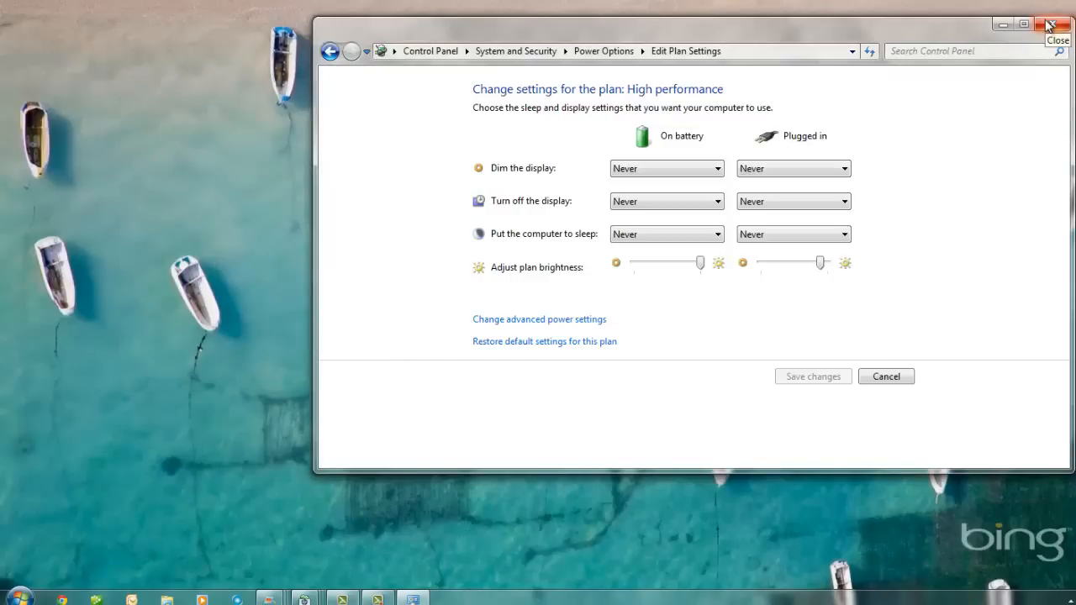
Close the Edit Plan Settings window, returning to the desktop
left_click(1058, 23)
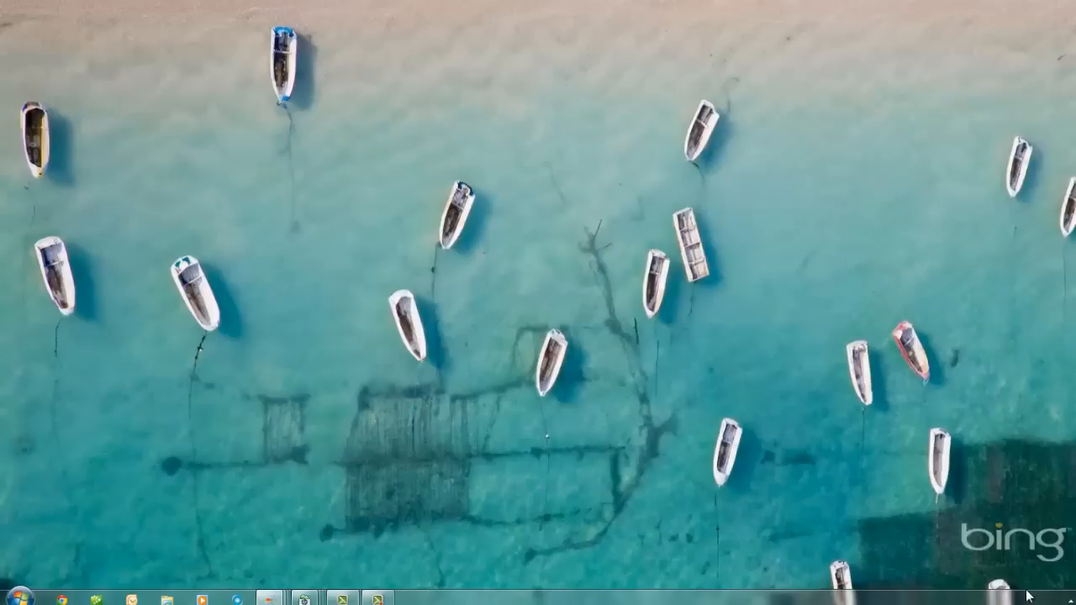
mouse_move(882, 501)
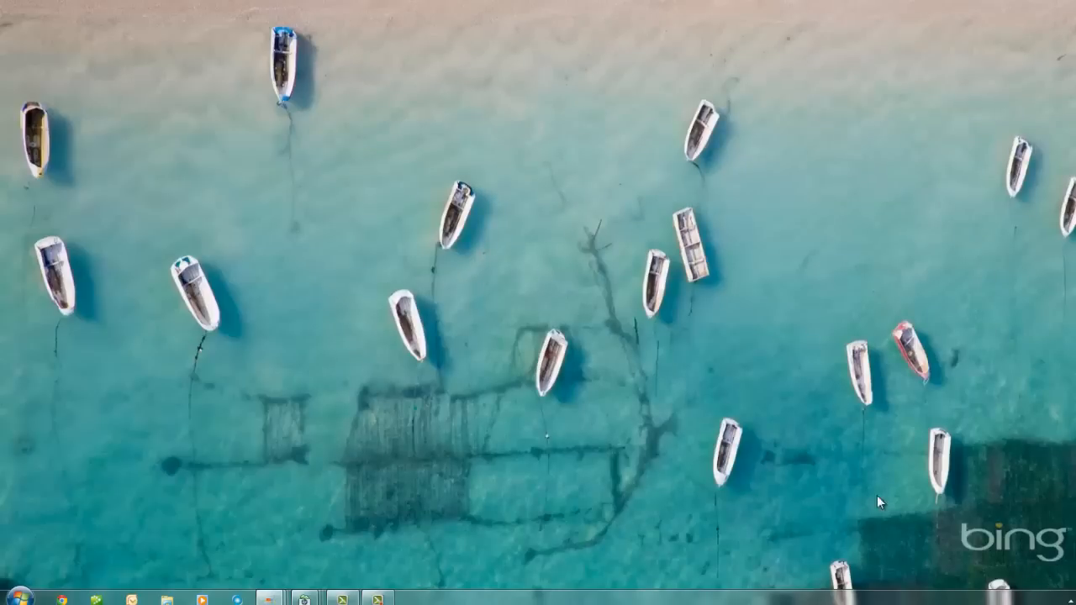
mouse_move(339, 451)
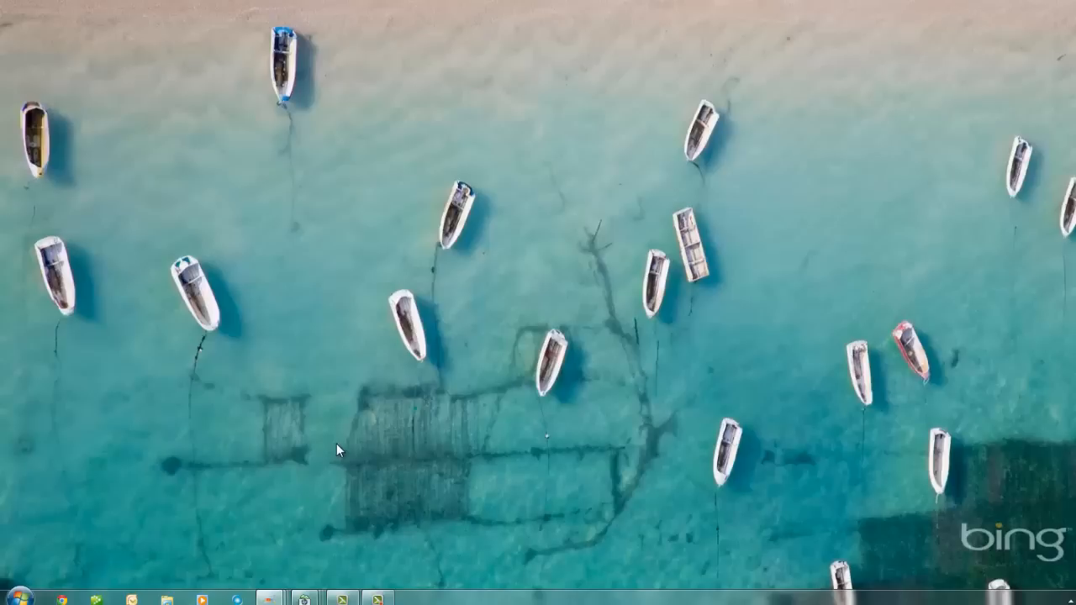
mouse_move(13, 592)
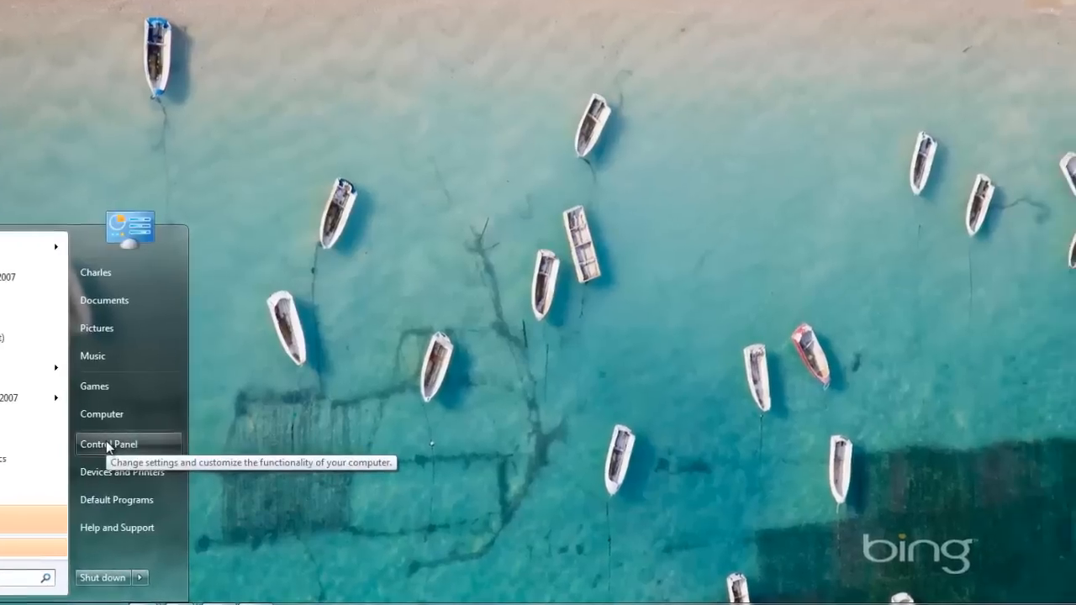
Go from Control Panel home to the Uninstall or change a program list
left_click(107, 444)
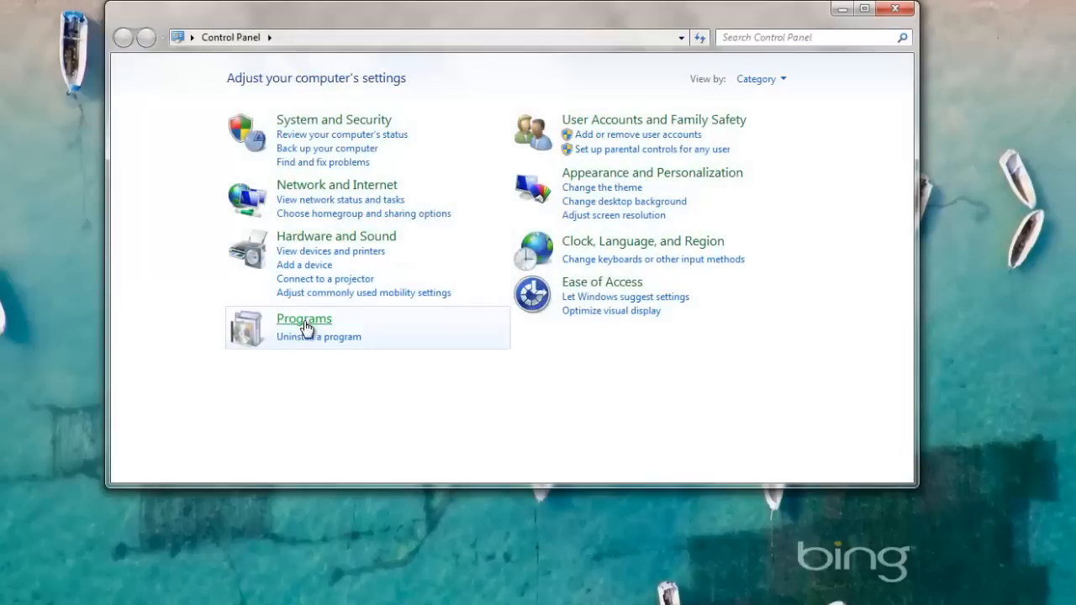
mouse_move(309, 347)
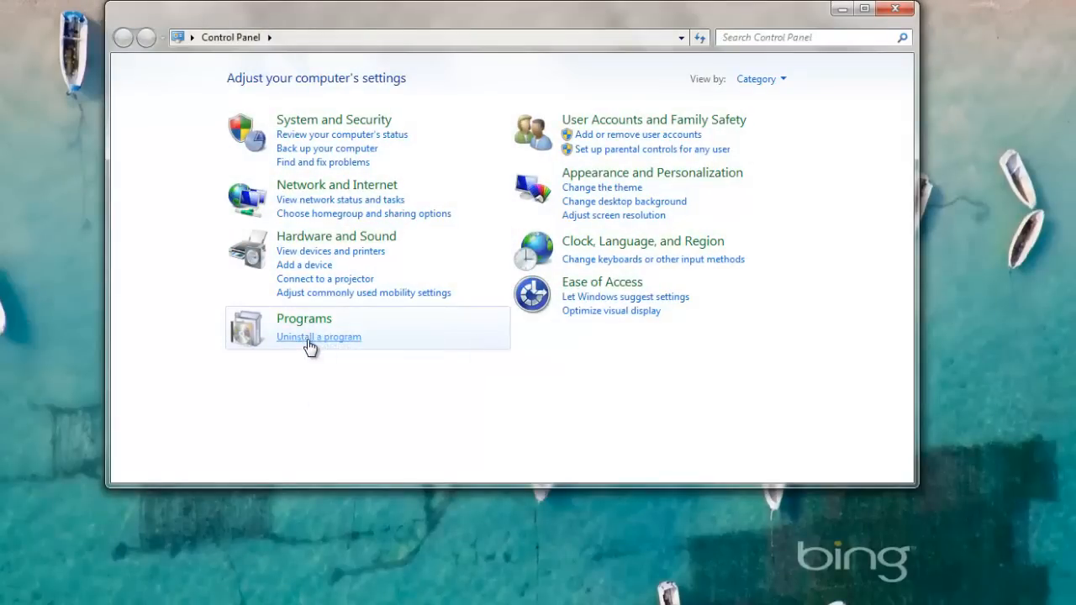
mouse_move(313, 346)
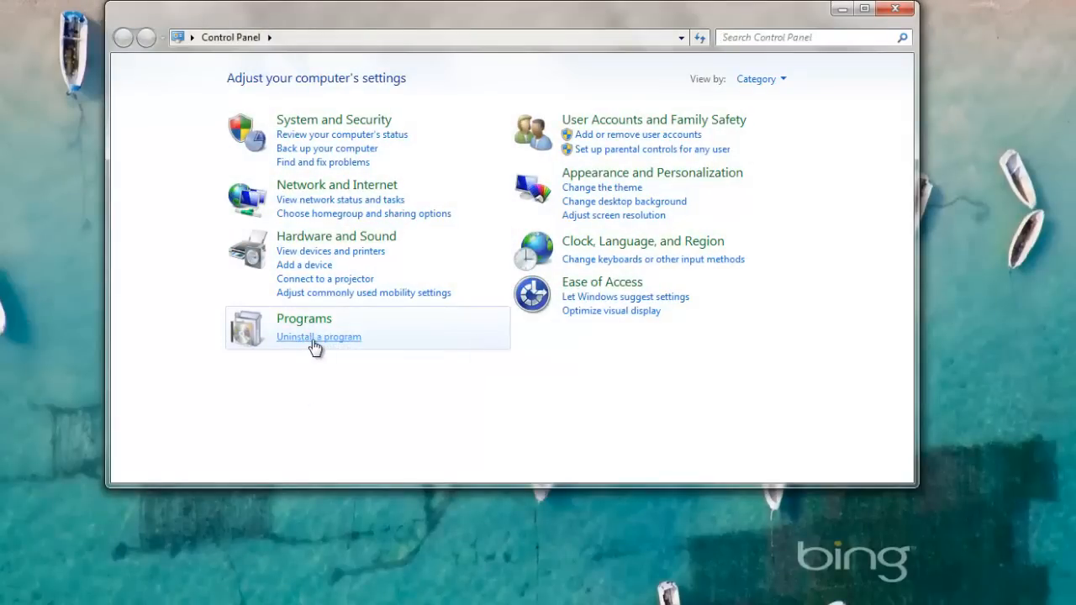
left_click(317, 336)
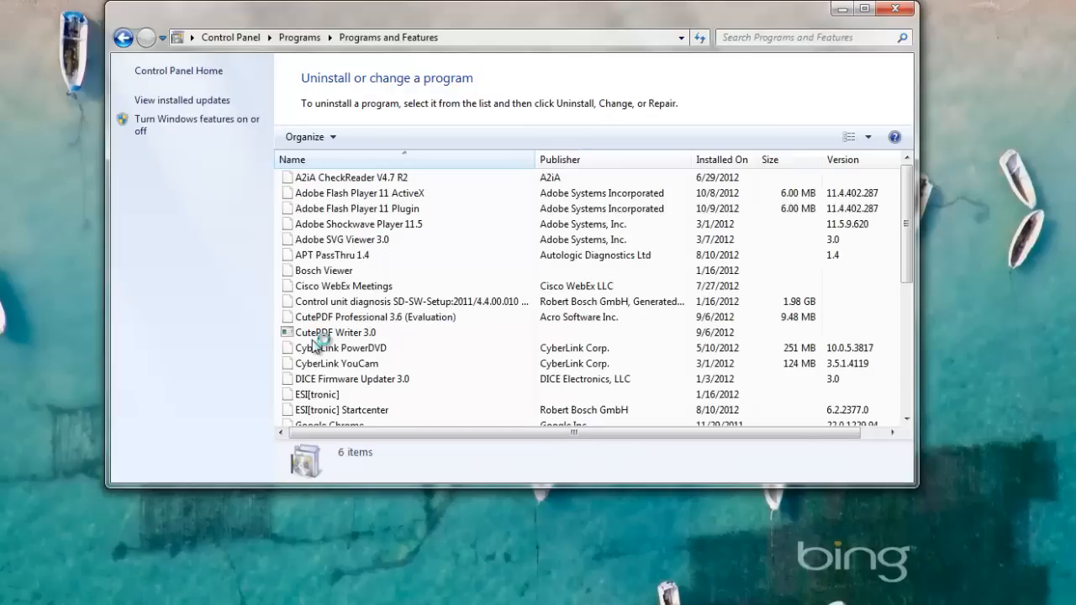
Select Norton Internet Security in the program list and choose Uninstall/Change
scroll("down", 3)
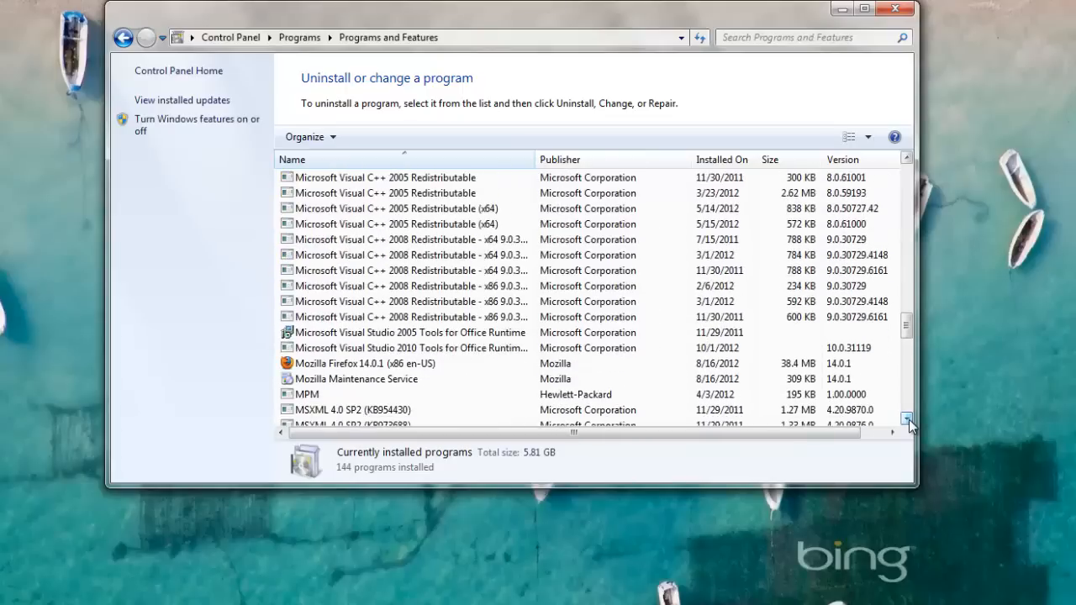
scroll("down", 3)
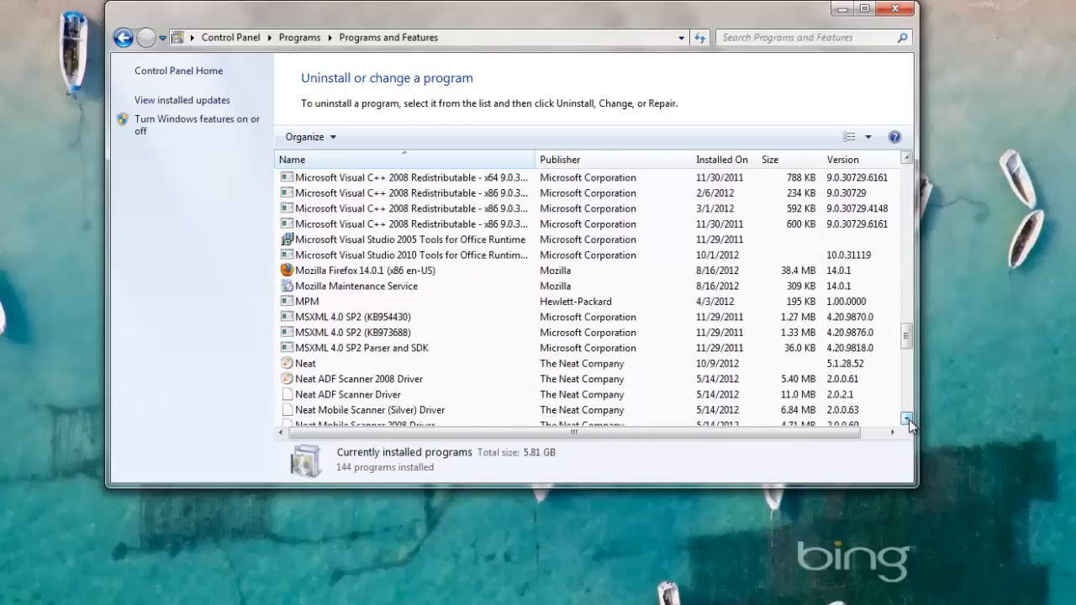
scroll("down", 3)
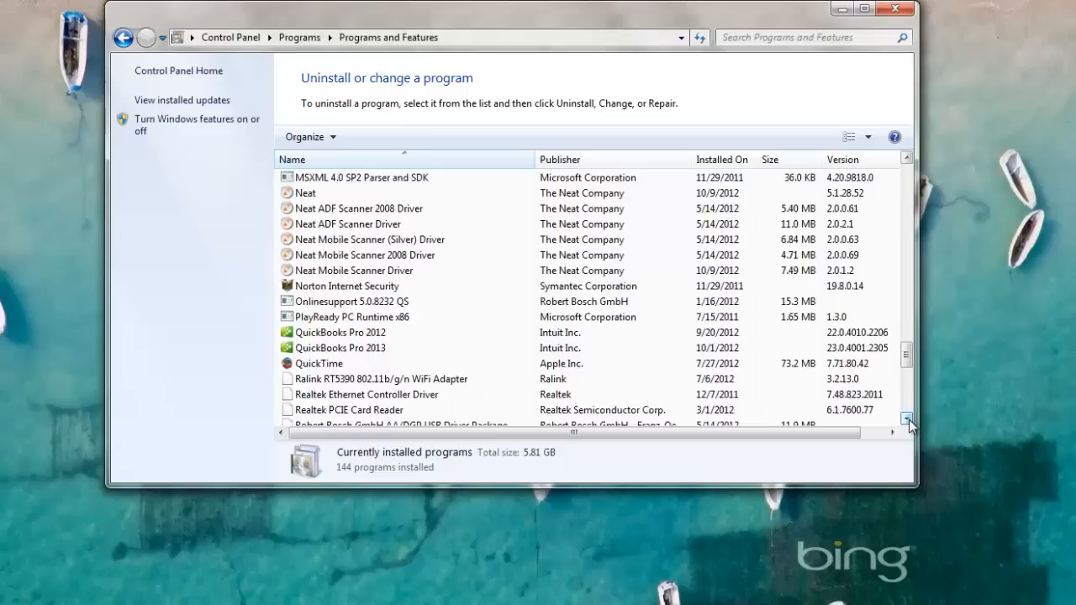
left_click(346, 286)
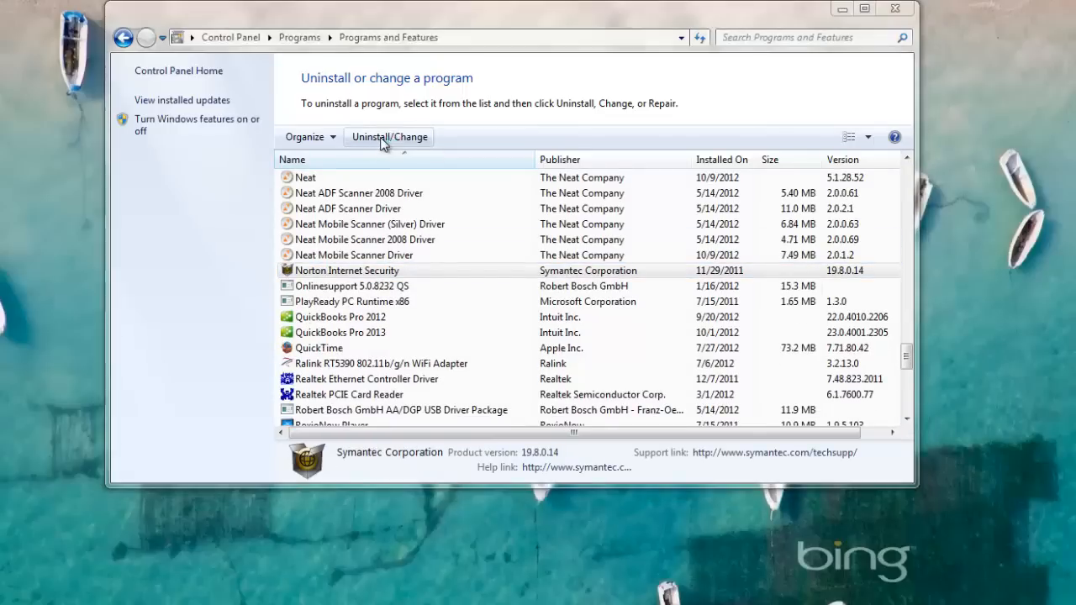
left_click(389, 137)
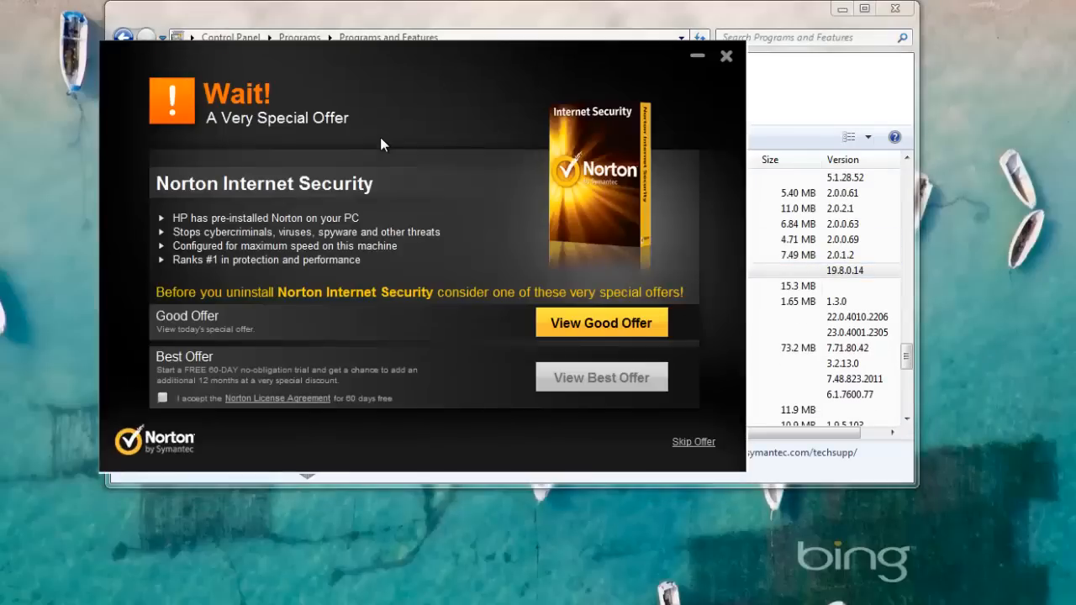
mouse_move(684, 445)
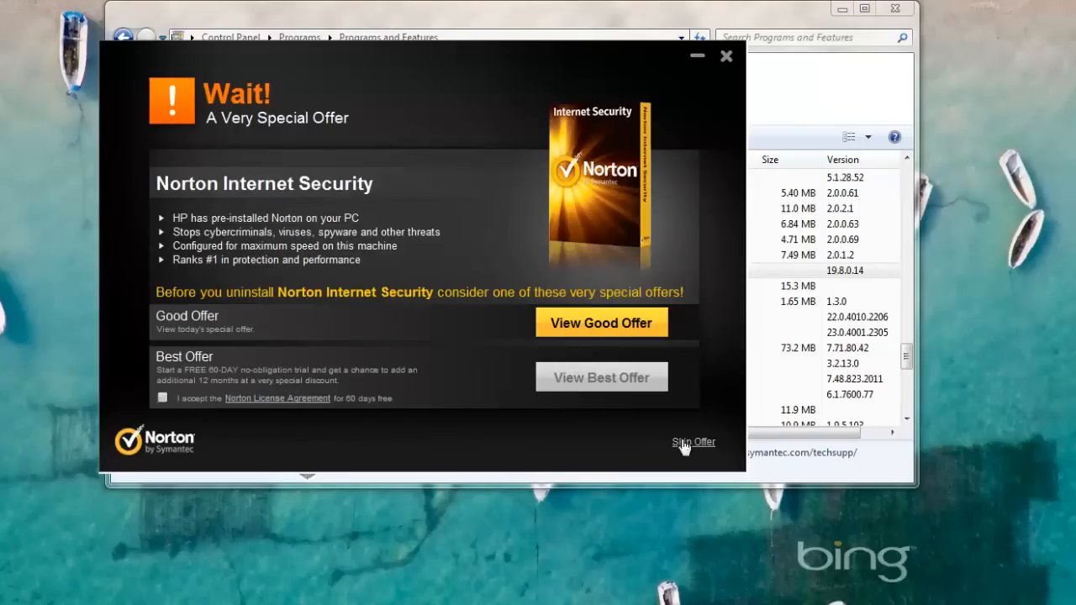
Skip the special offer, remove all user data including passwords and quarantine, and continue the uninstall
left_click(693, 442)
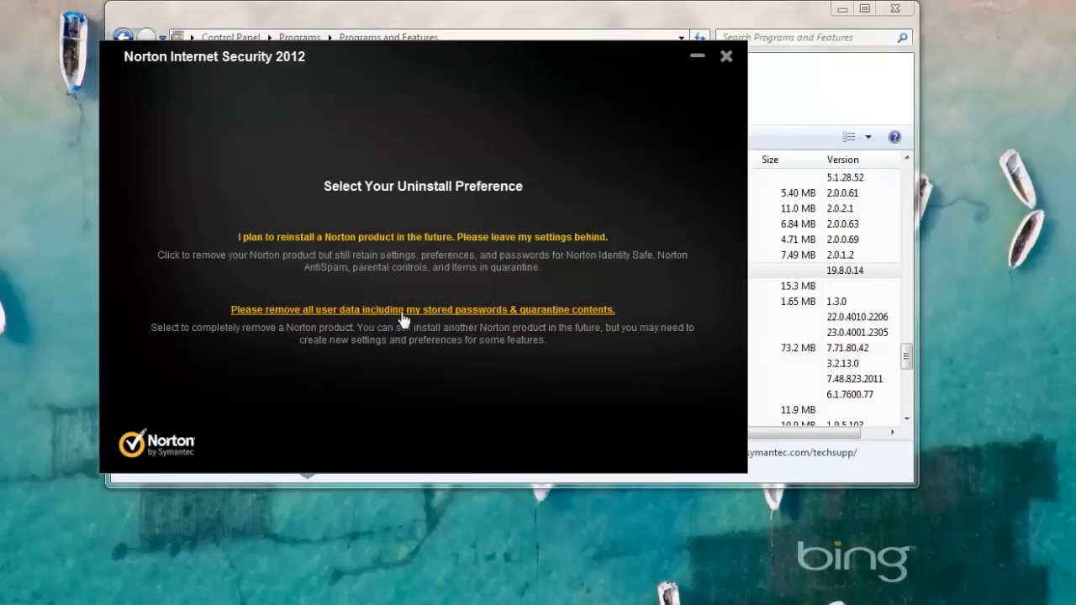
left_click(423, 310)
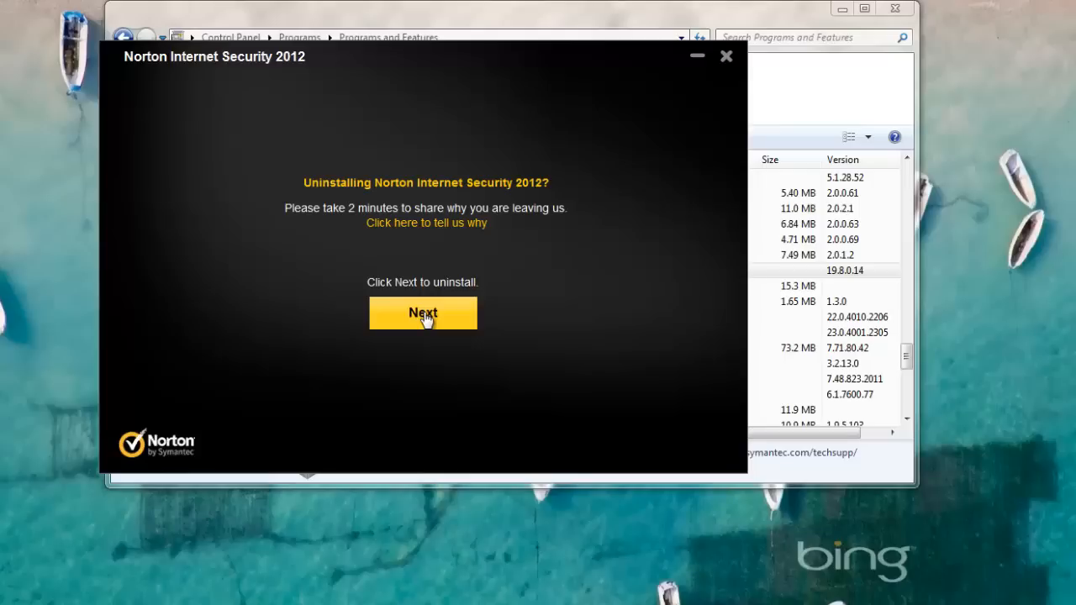
left_click(424, 311)
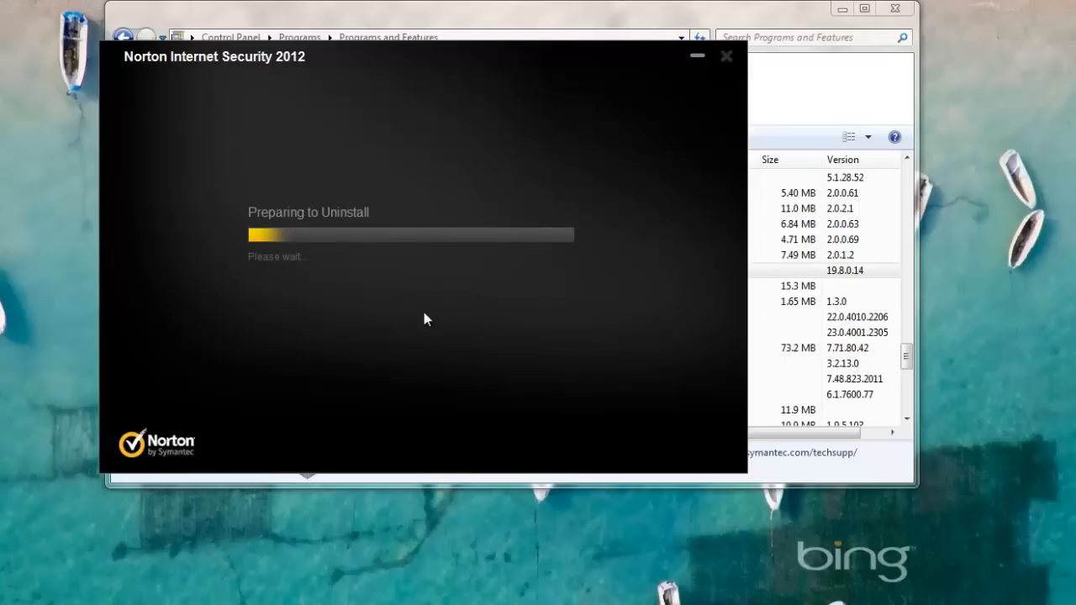